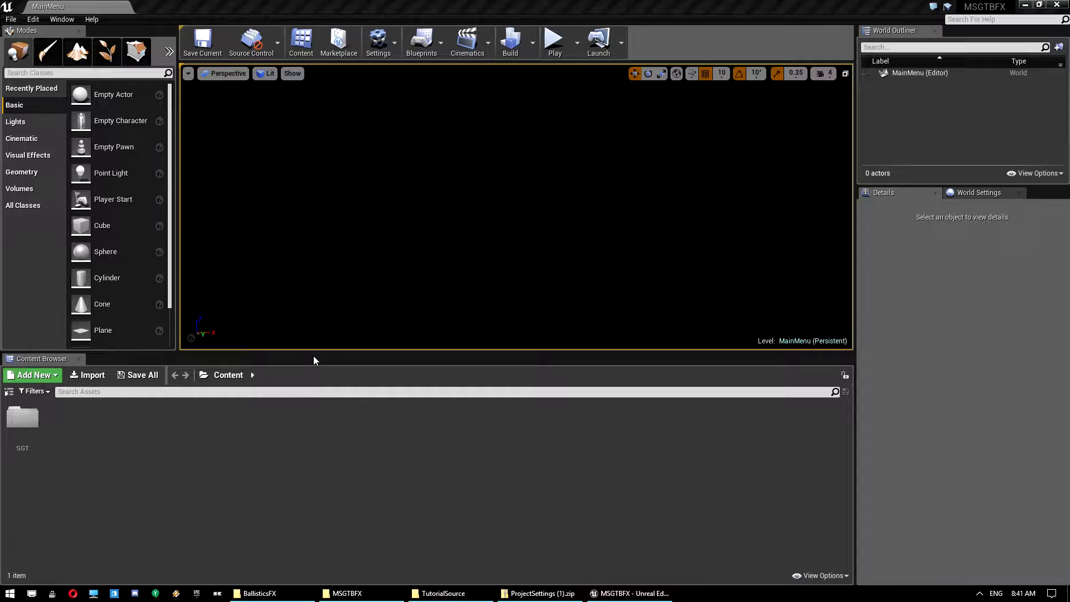
pyautogui.moveTo(311, 531)
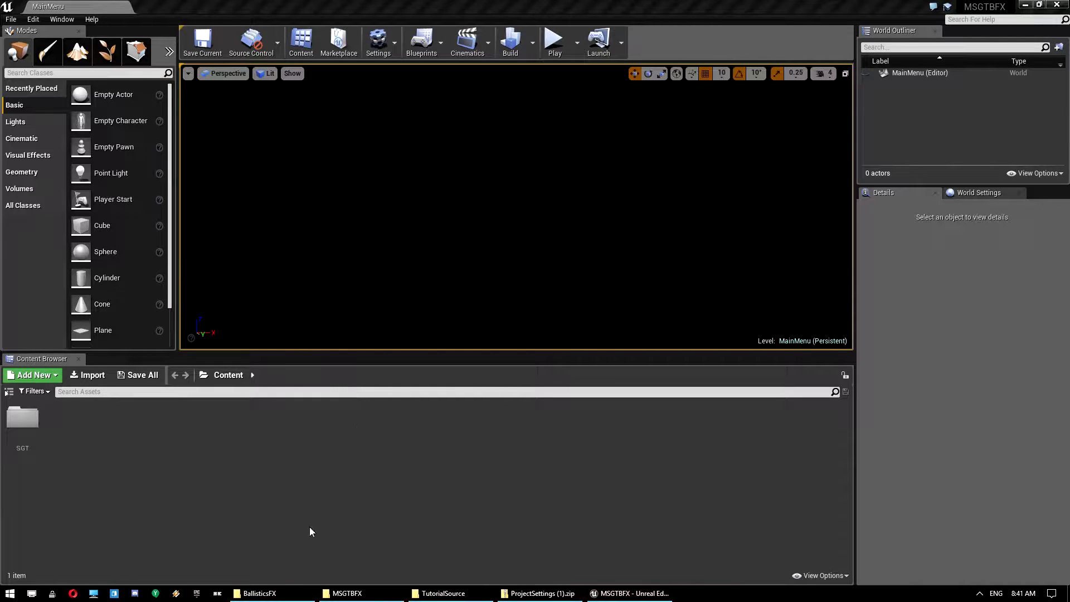
pyautogui.moveTo(350, 337)
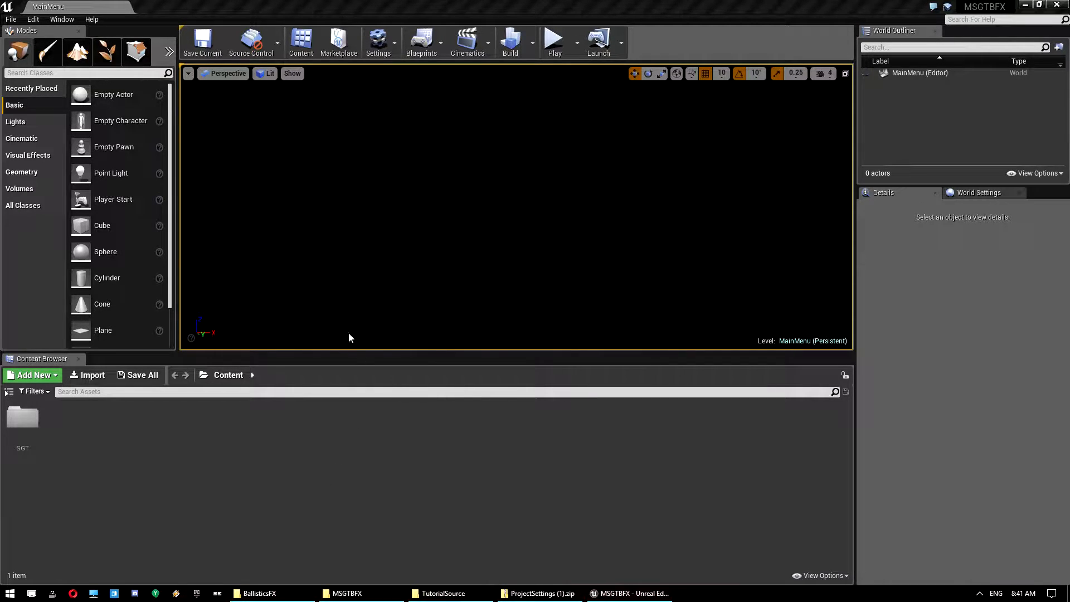
pyautogui.moveTo(542, 284)
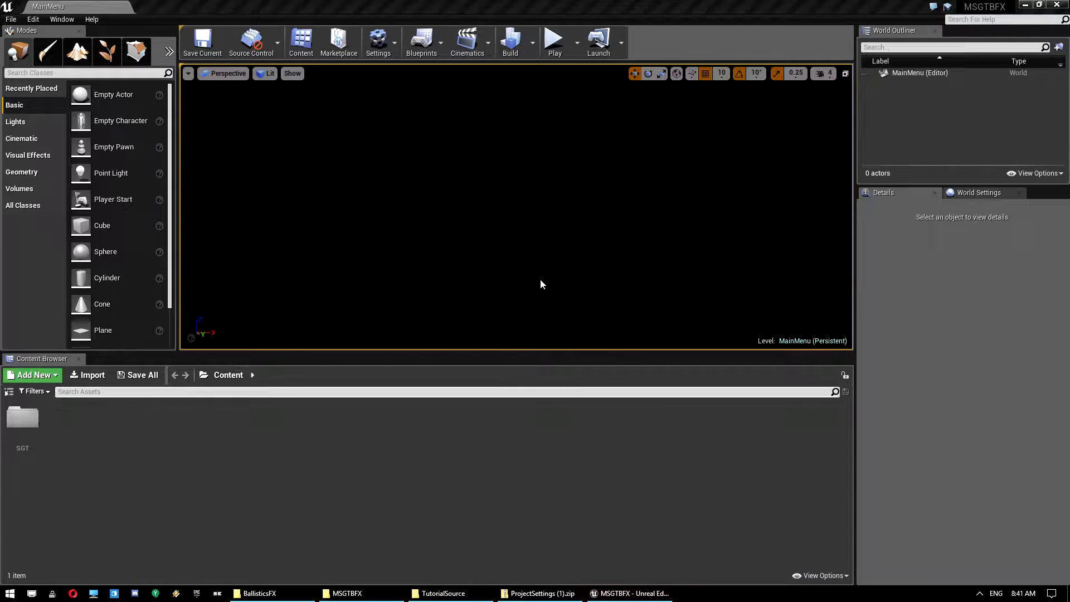
pyautogui.moveTo(619, 246)
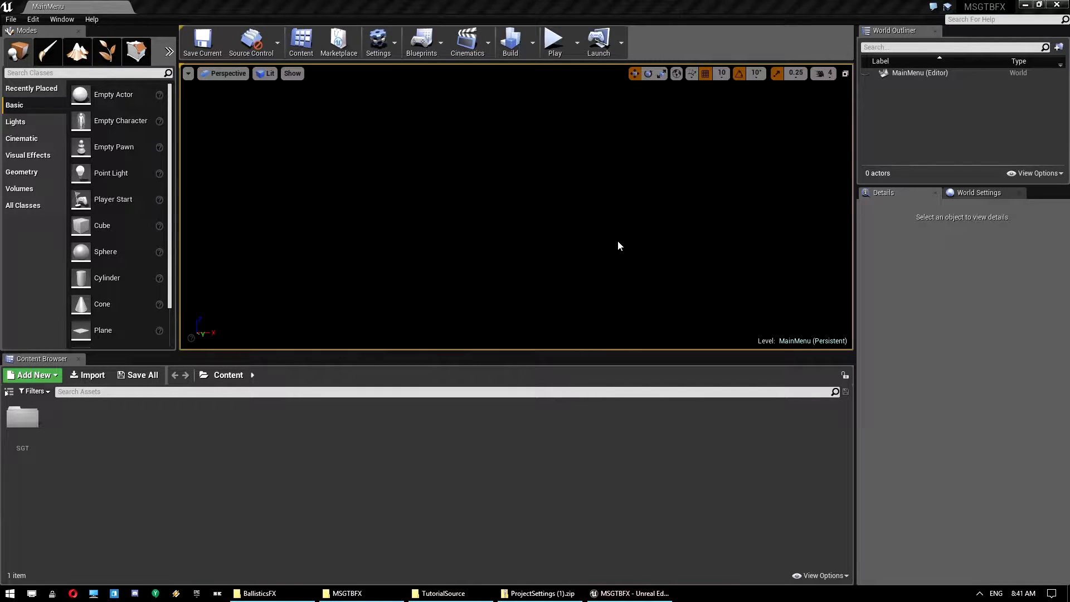
pyautogui.moveTo(649, 234)
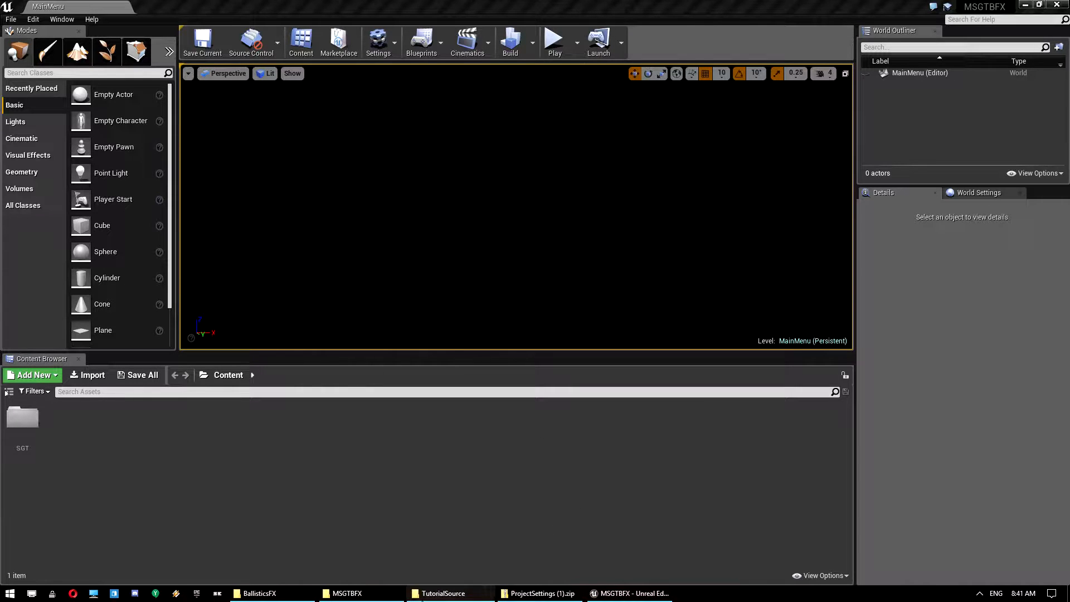
# Open Instructions_And_Pack_license_v1.1.pdf from the BallisticsFX folder in Edge and scroll through it.
pyautogui.click(263, 592)
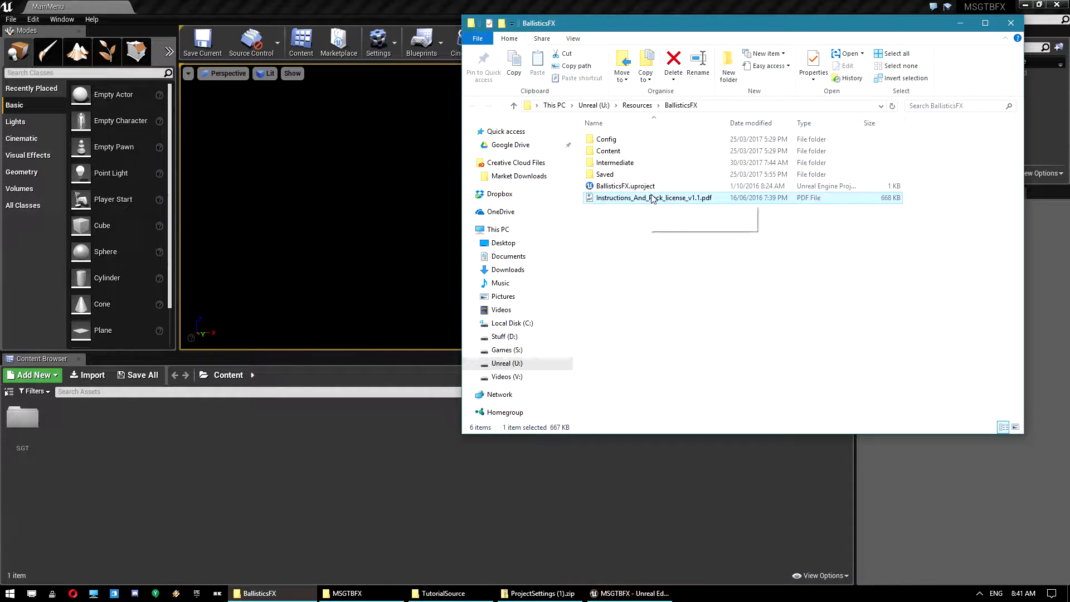
pyautogui.moveTo(668, 202)
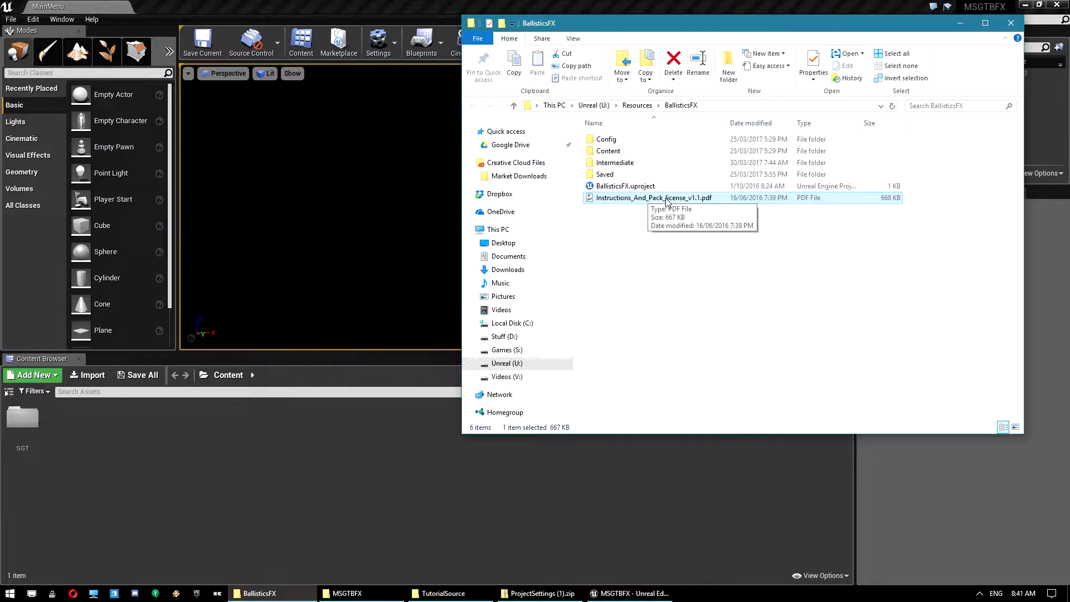
pyautogui.doubleClick(653, 197)
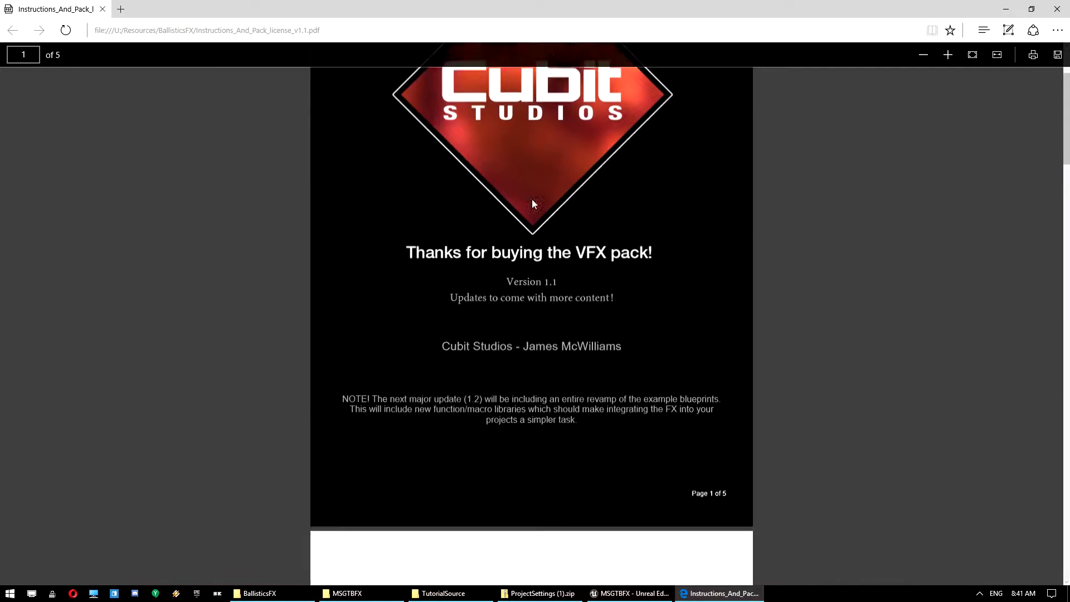
pyautogui.scroll(-3)
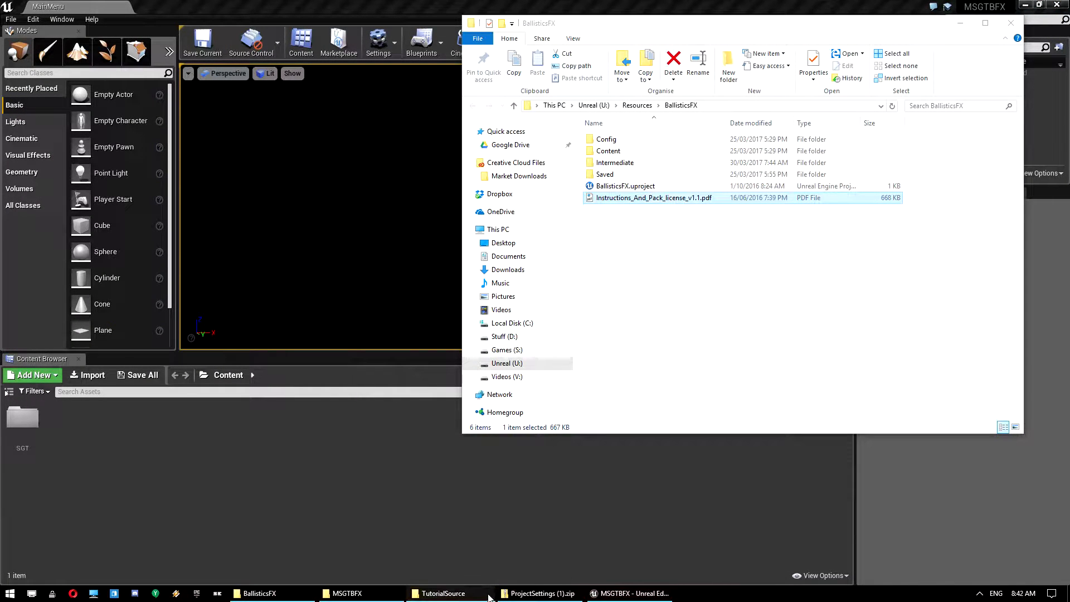
# View Collision.ini, Physics.ini and Rendering.ini in ProjectSettings (1).zip, then return to the editor.
pyautogui.click(539, 593)
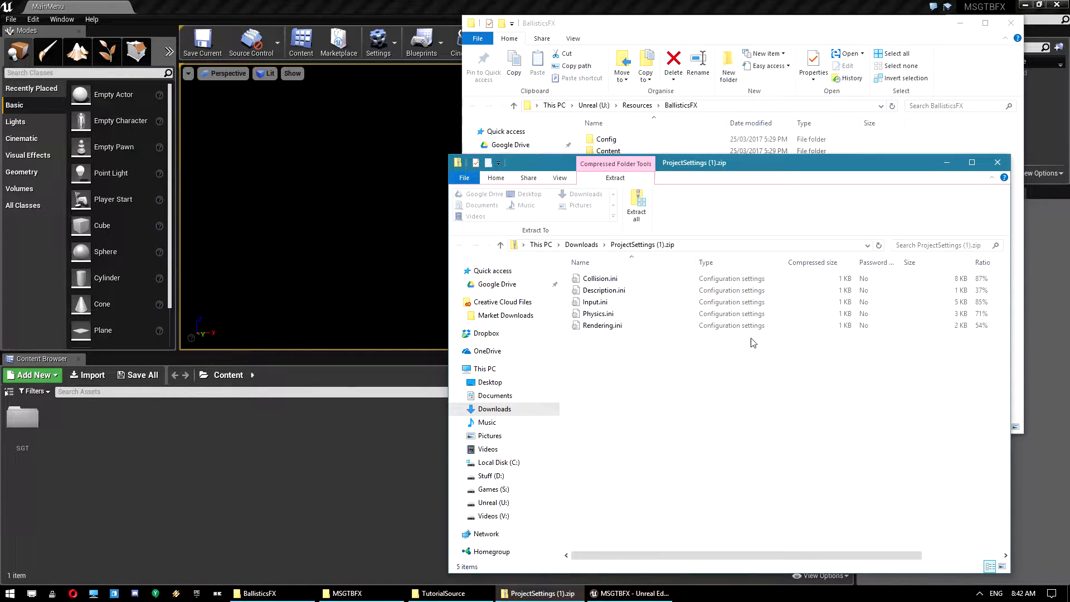
pyautogui.click(599, 279)
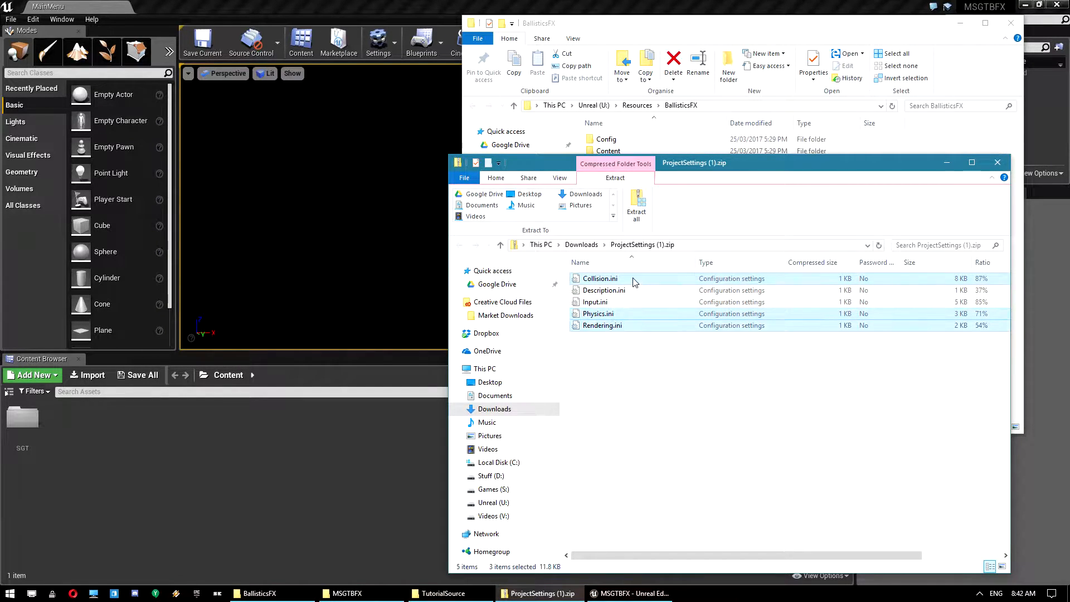
pyautogui.click(379, 41)
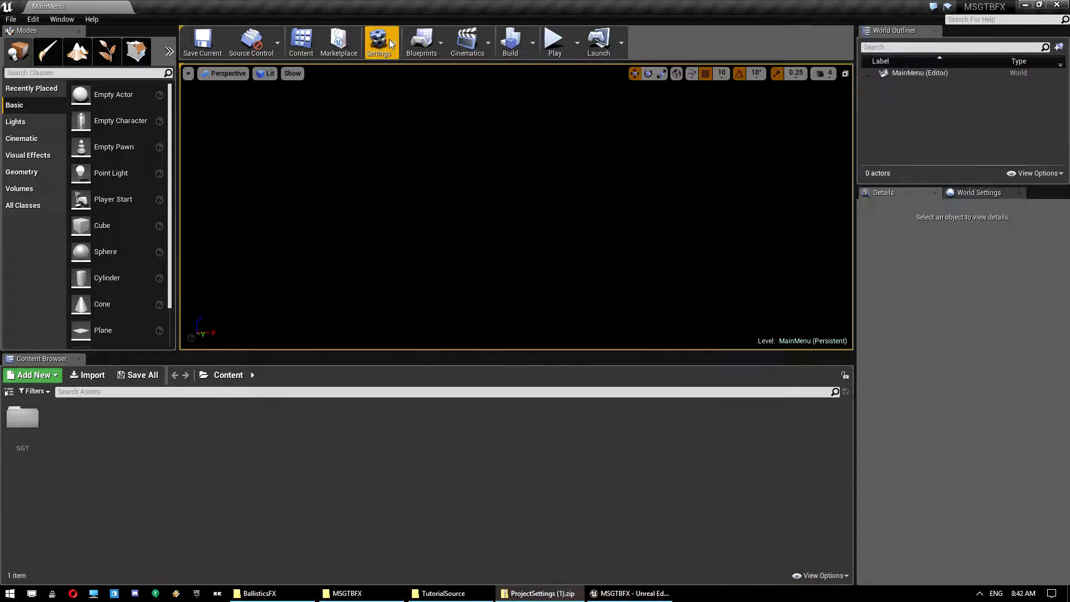
# Show the Engine > Collision page of the Project Settings.
pyautogui.click(377, 42)
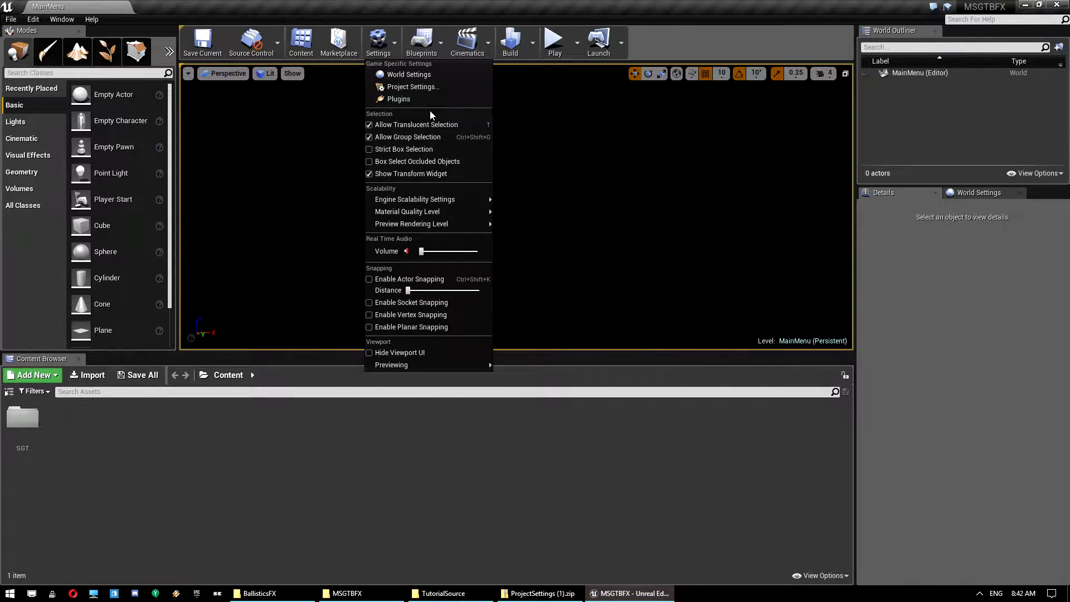
pyautogui.click(412, 86)
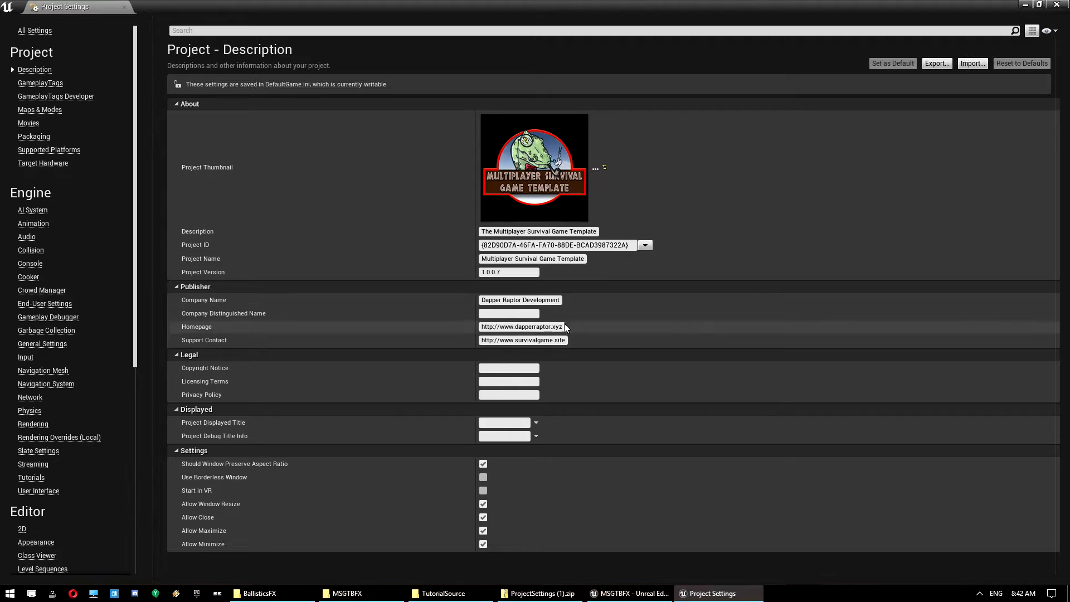
pyautogui.click(31, 249)
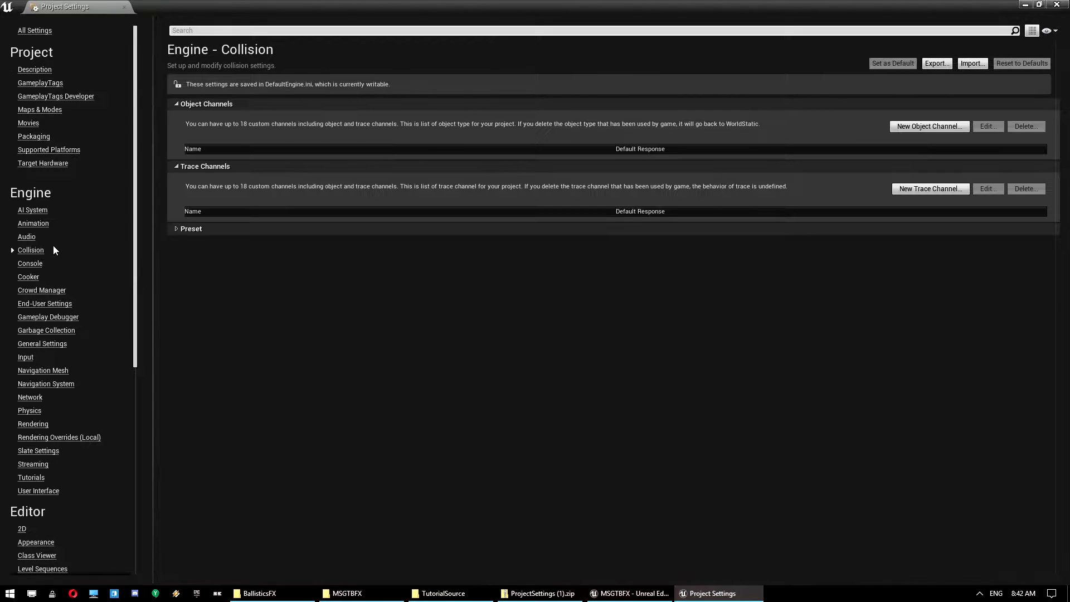
pyautogui.moveTo(689, 275)
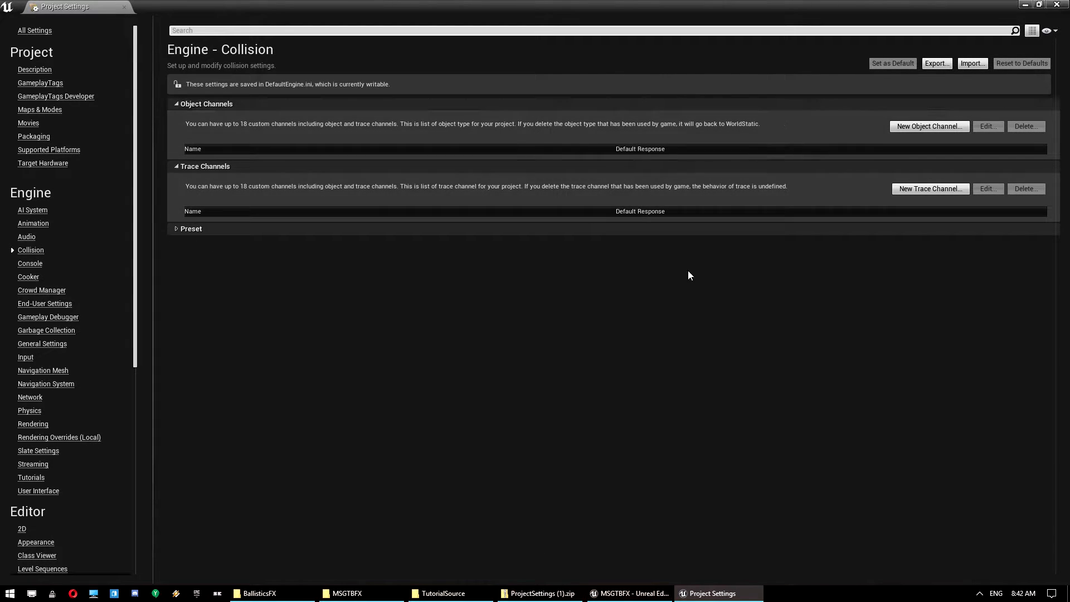
pyautogui.click(538, 593)
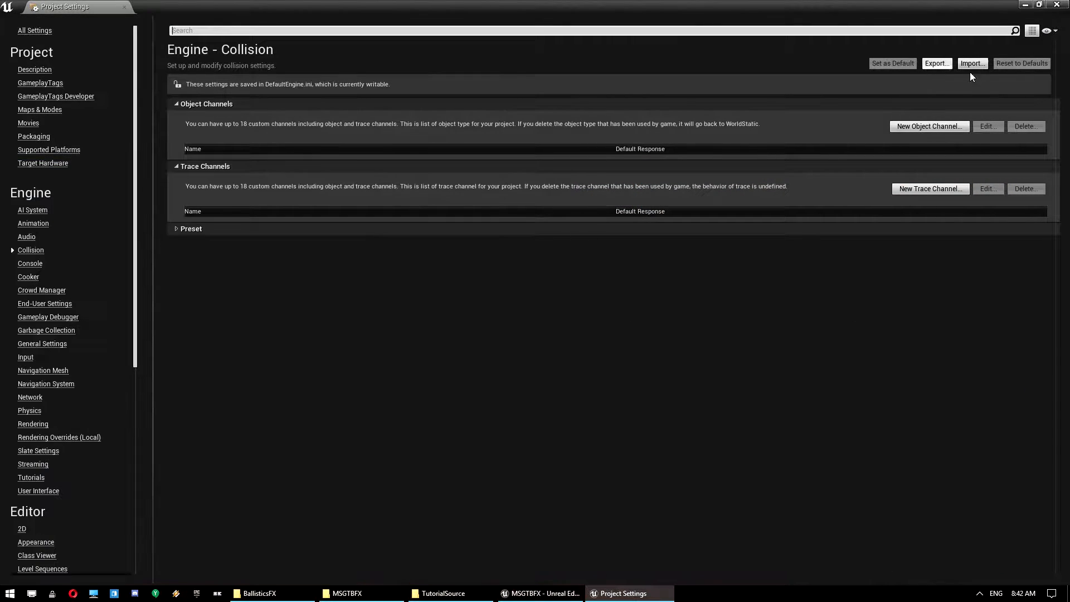
pyautogui.moveTo(945, 40)
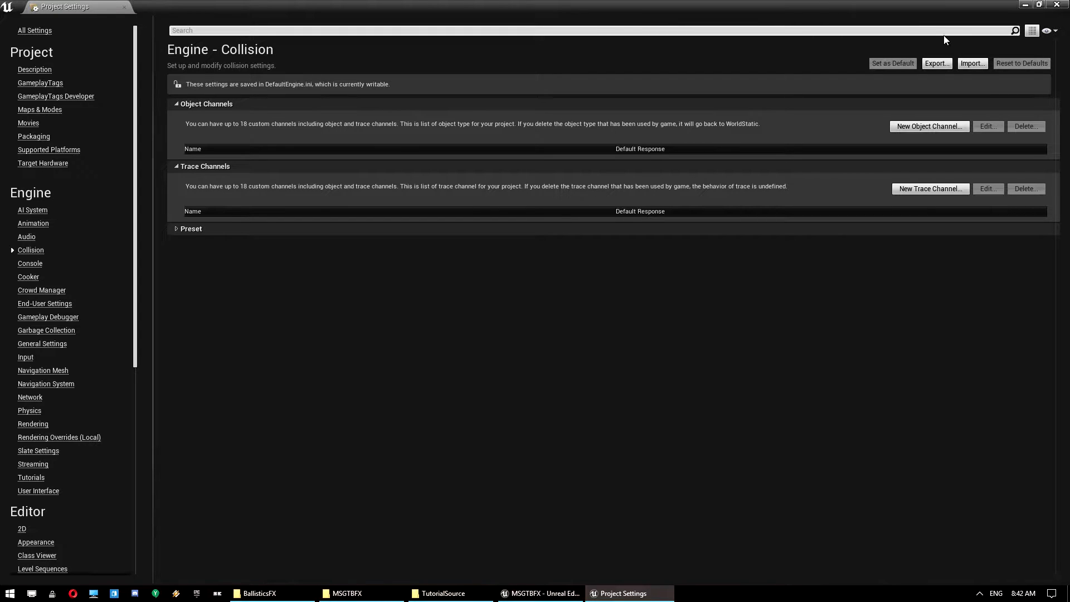
pyautogui.moveTo(972, 63)
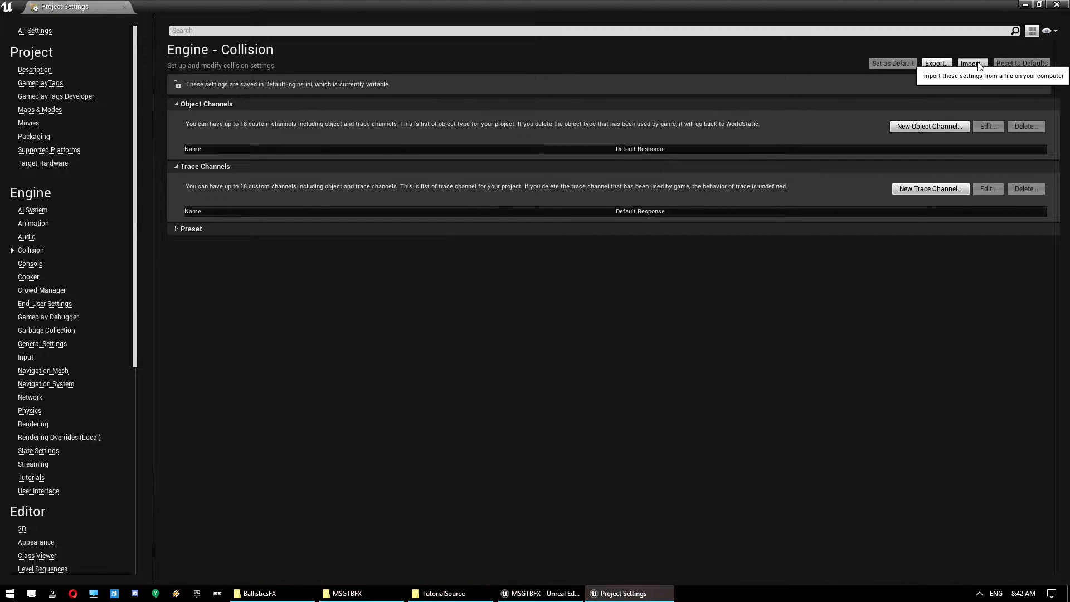
# Import Collision.ini from the TutorialSource folder into the collision settings.
pyautogui.click(972, 63)
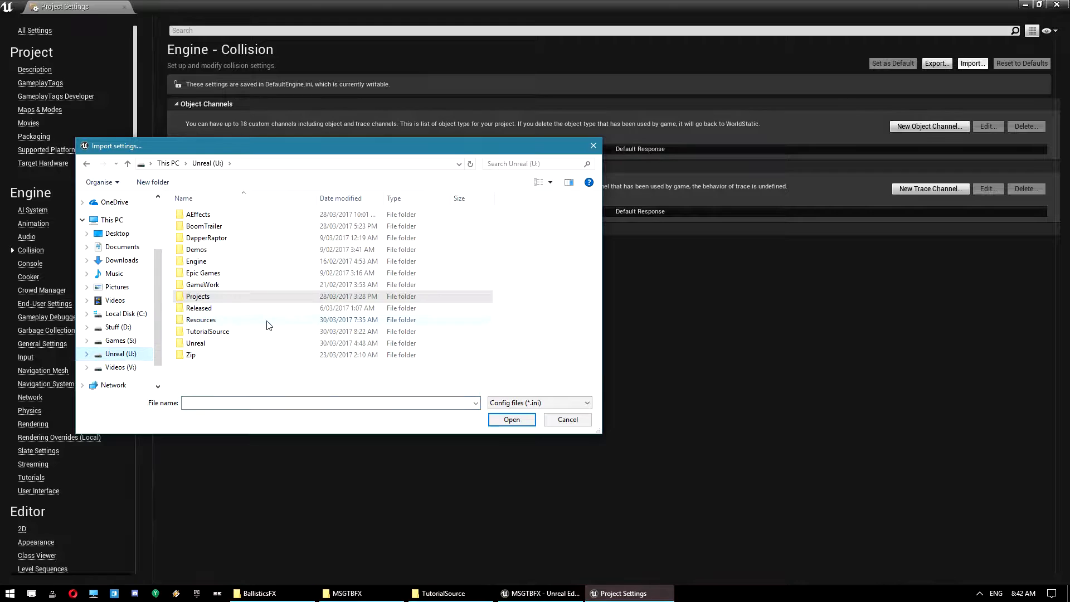
pyautogui.doubleClick(208, 331)
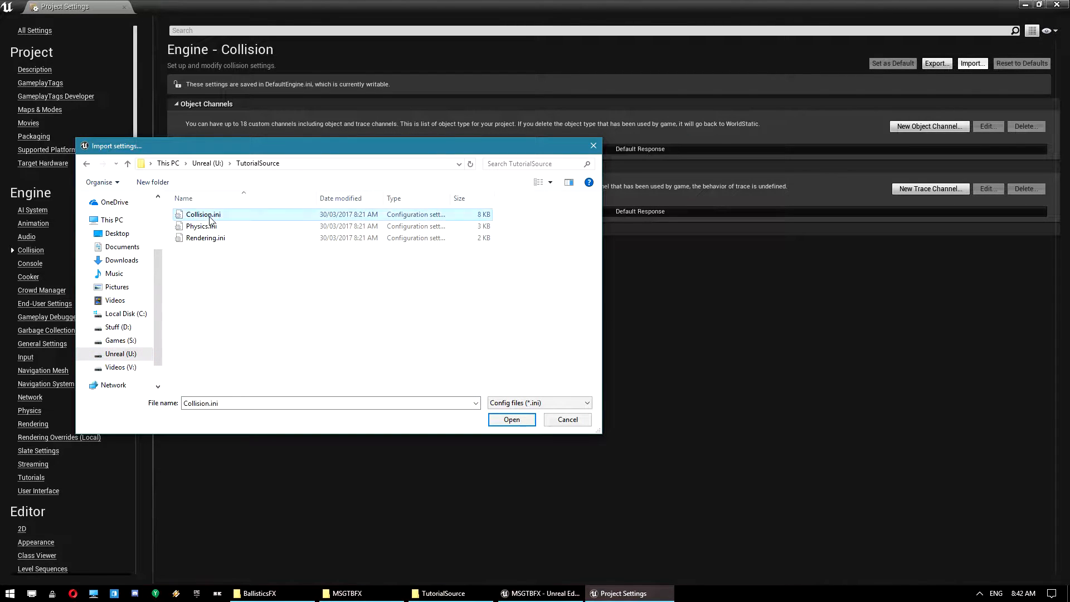
pyautogui.click(512, 419)
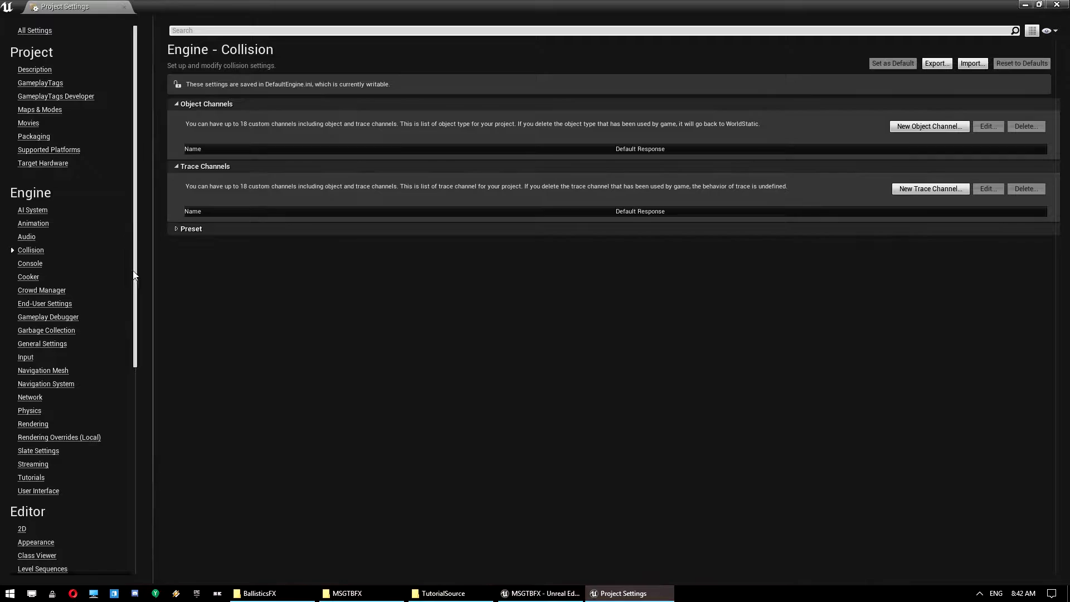
pyautogui.moveTo(28, 410)
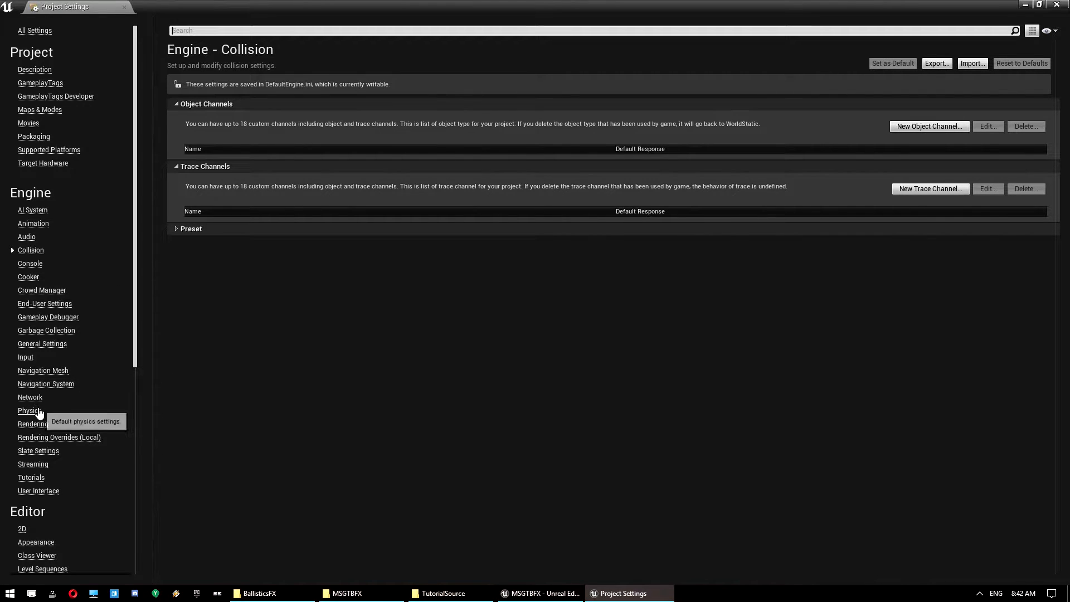
# Import the physics settings file into the Engine > Physics page.
pyautogui.click(29, 410)
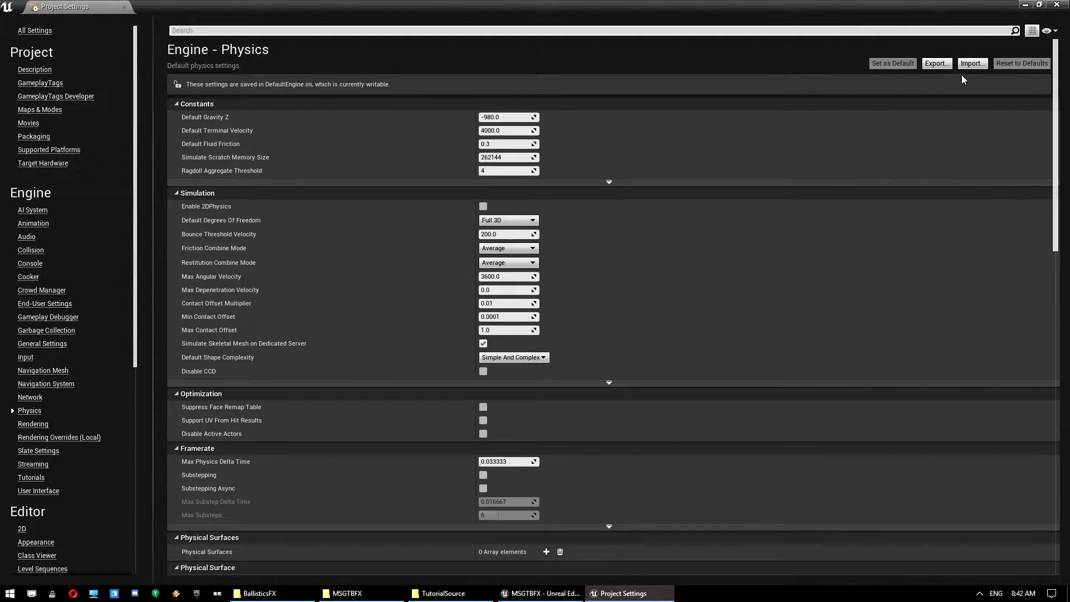
pyautogui.click(972, 62)
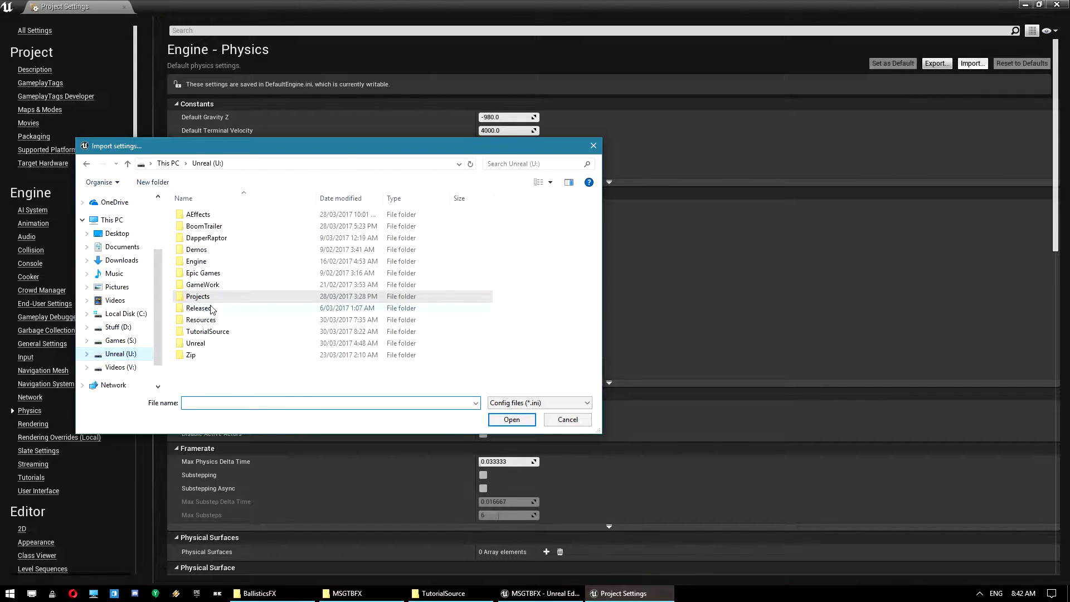
pyautogui.click(511, 419)
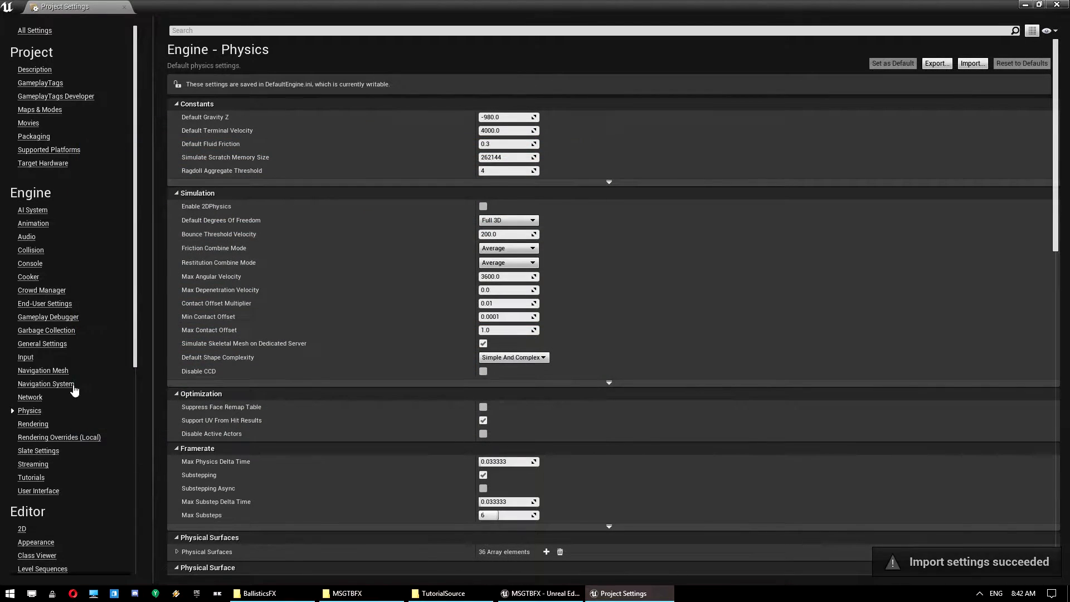
# Import Rendering.ini from U:\TutorialSource into the Rendering settings.
pyautogui.click(32, 423)
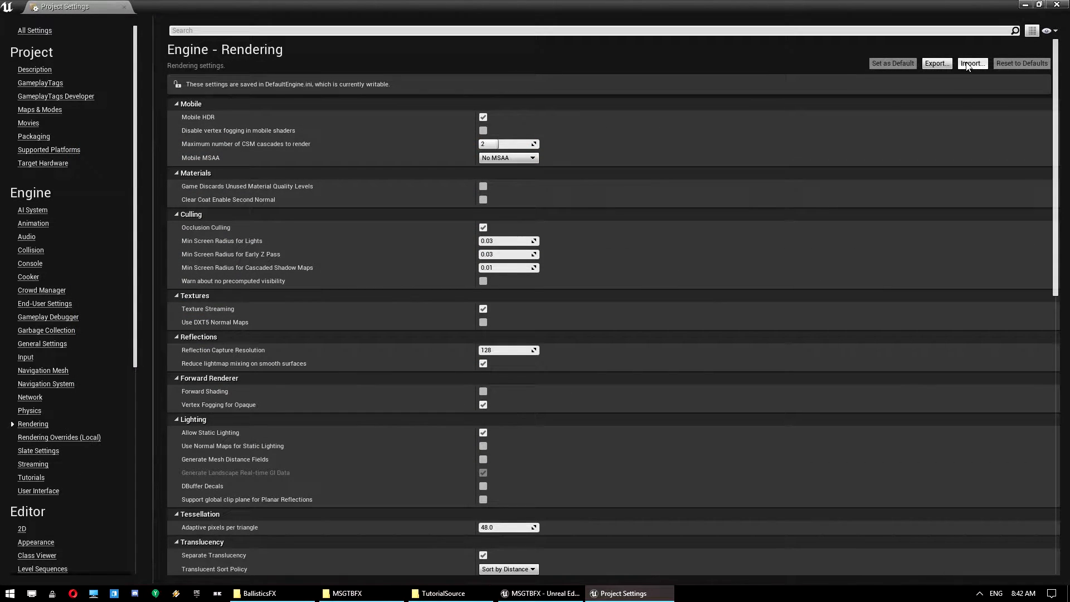
pyautogui.click(972, 62)
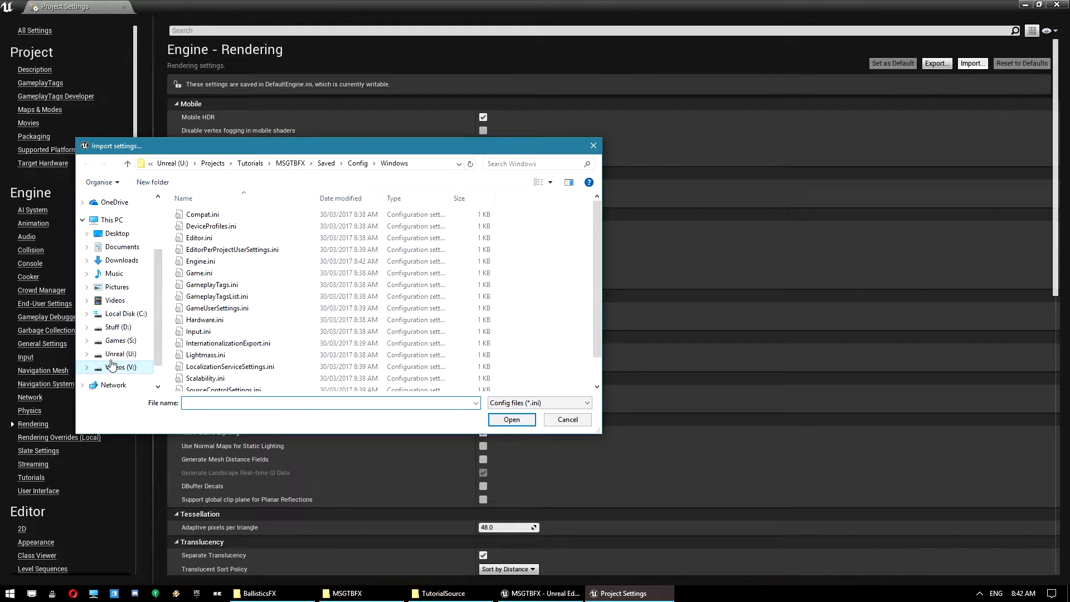
pyautogui.click(121, 354)
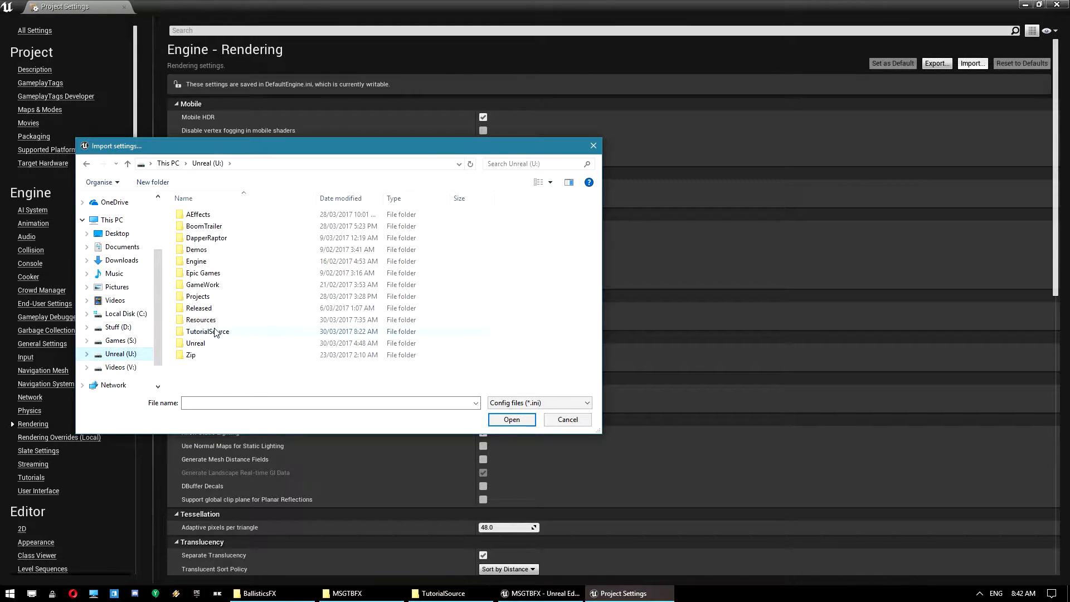
pyautogui.doubleClick(207, 331)
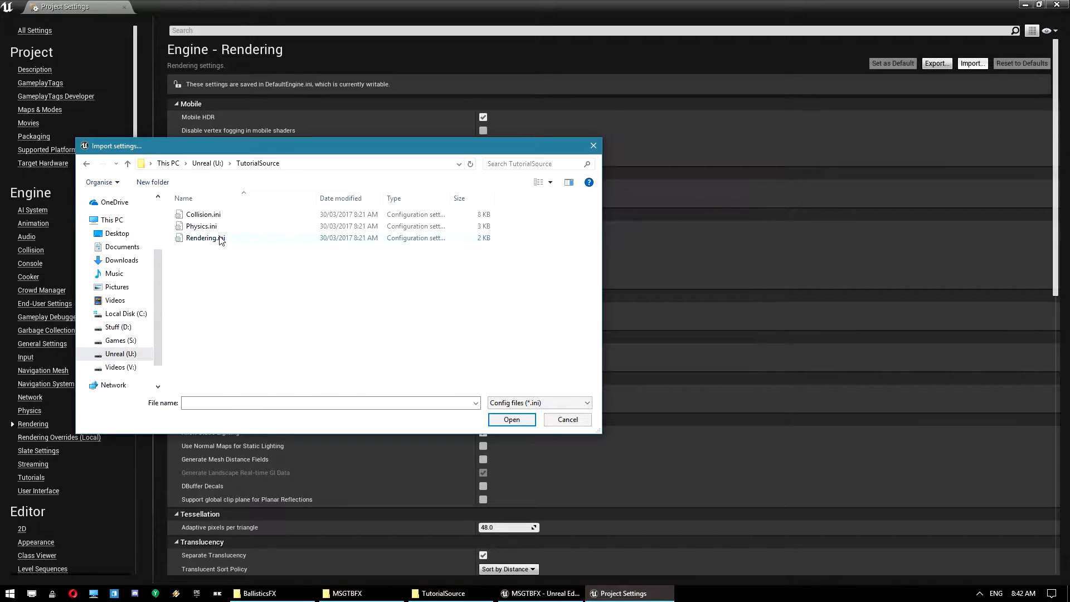
pyautogui.doubleClick(205, 238)
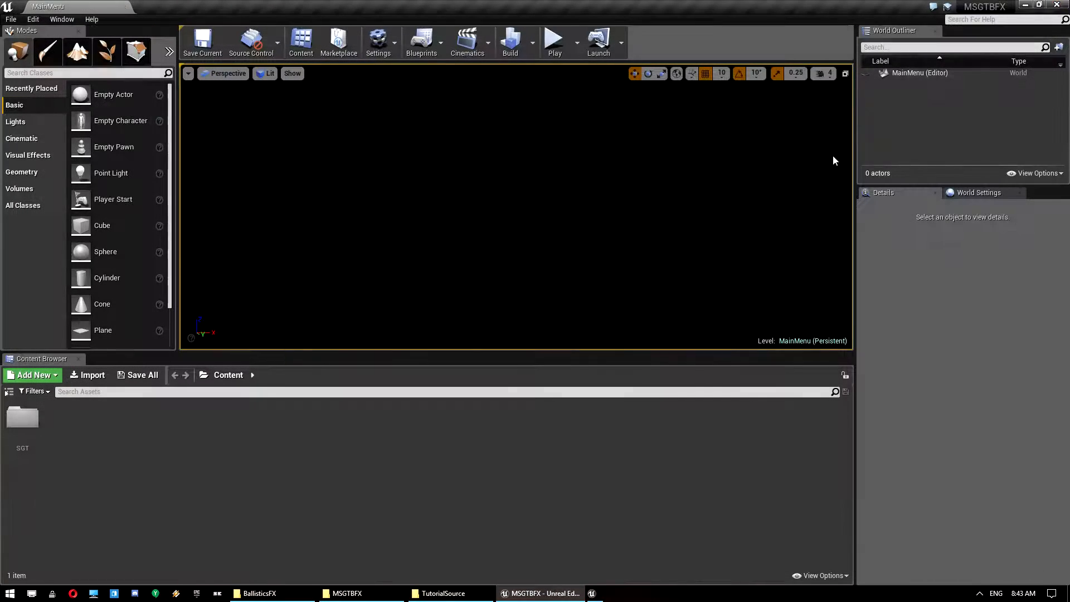
# Close the editor and open BallisticsFX\Content to copy BallisticsVFX into MSGTBFX\Content.
pyautogui.click(201, 41)
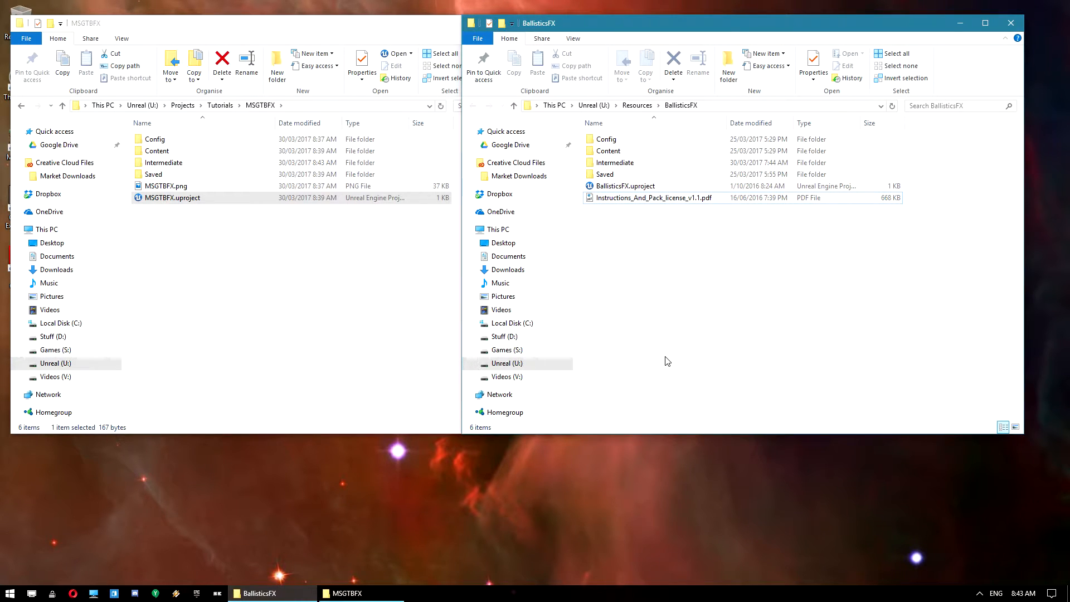
pyautogui.moveTo(674, 288)
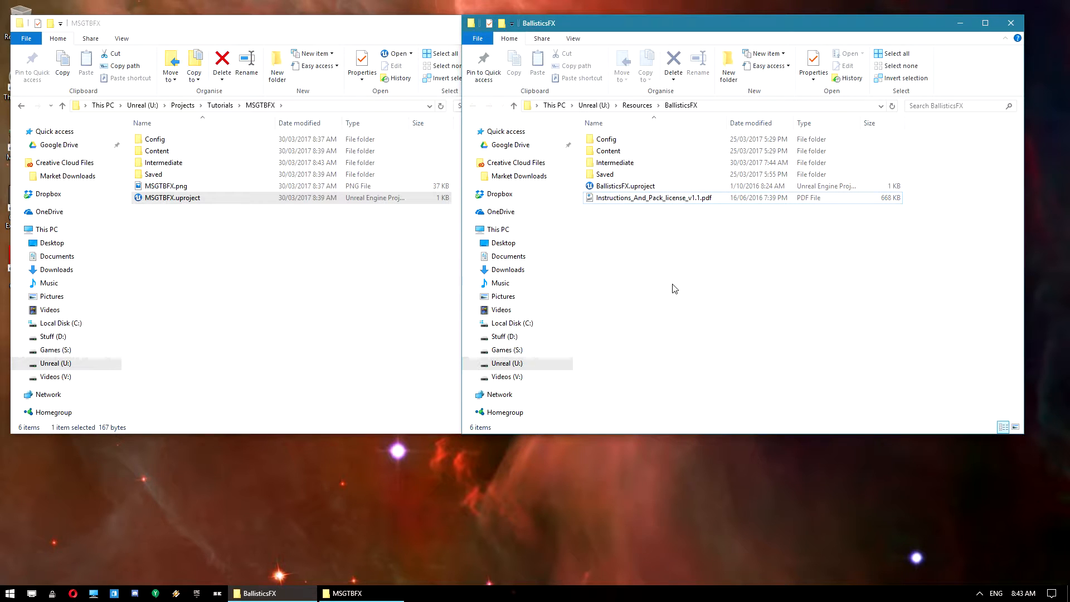
pyautogui.moveTo(648, 278)
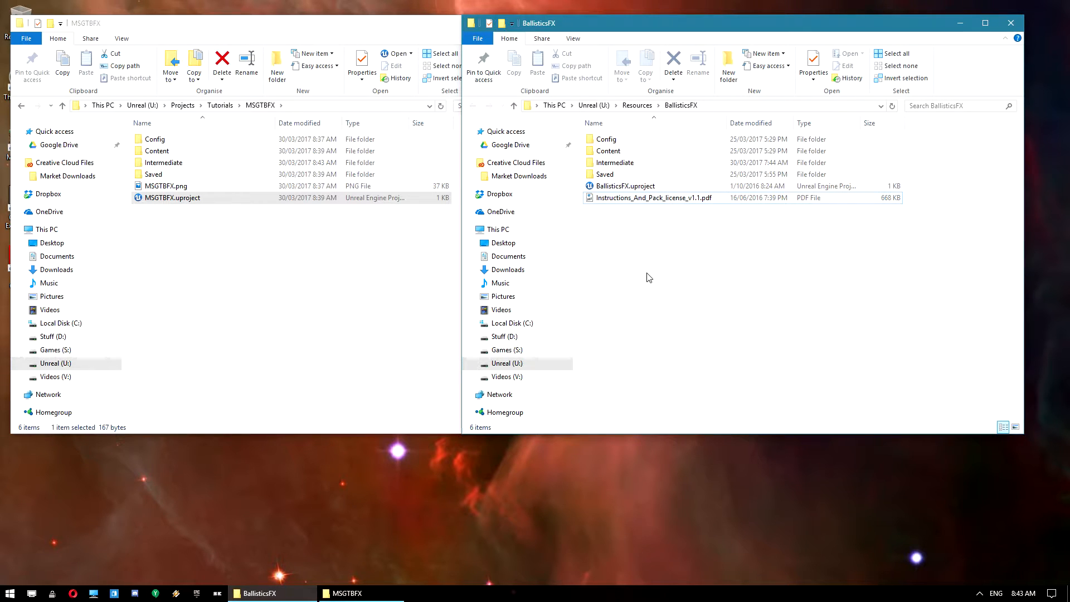
pyautogui.moveTo(306, 167)
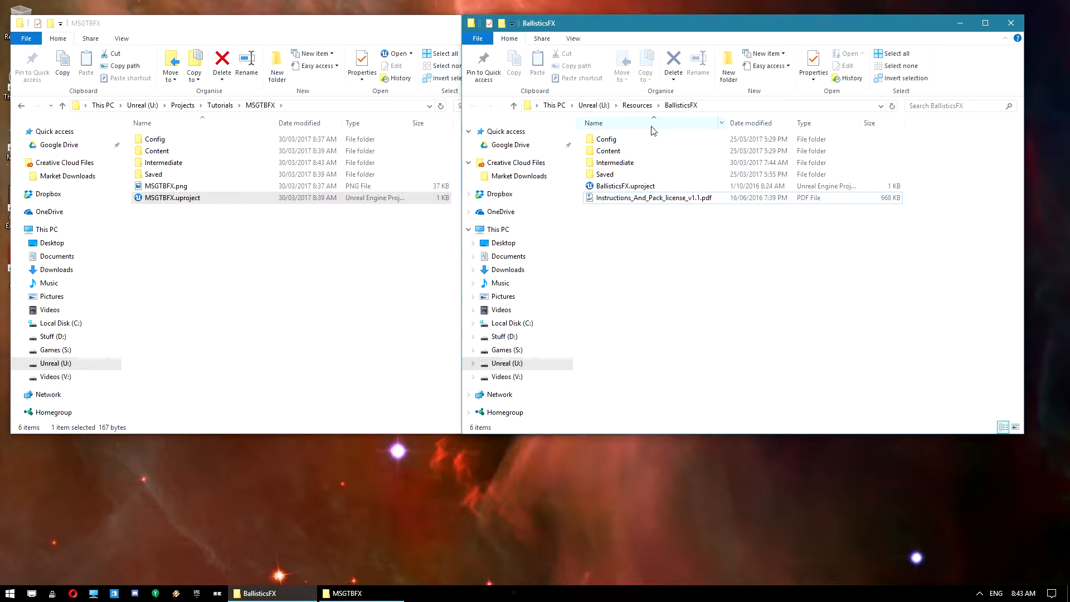
pyautogui.doubleClick(608, 151)
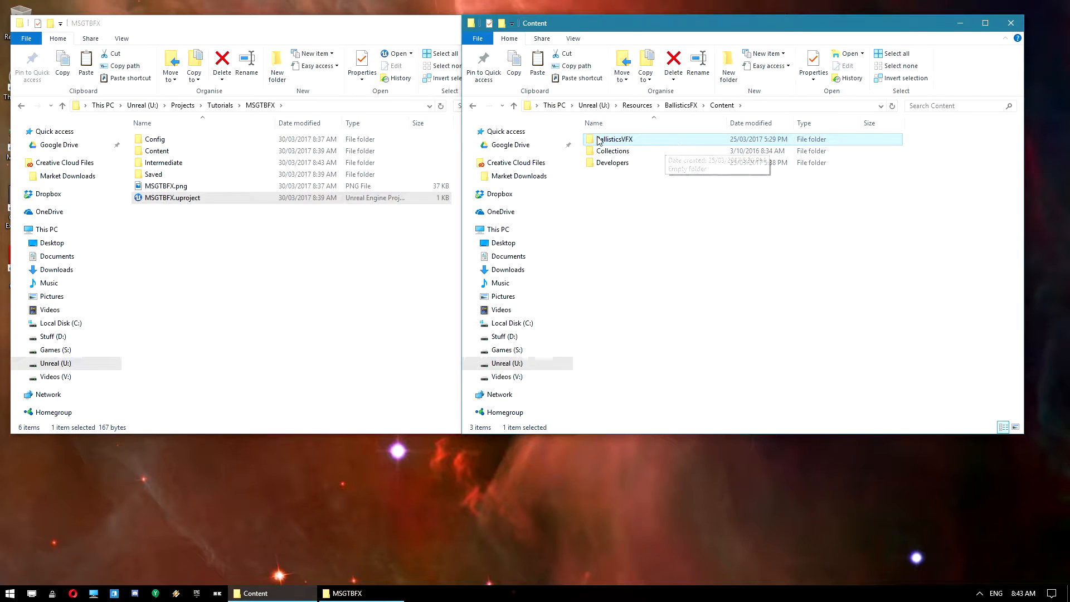
pyautogui.moveTo(688, 128)
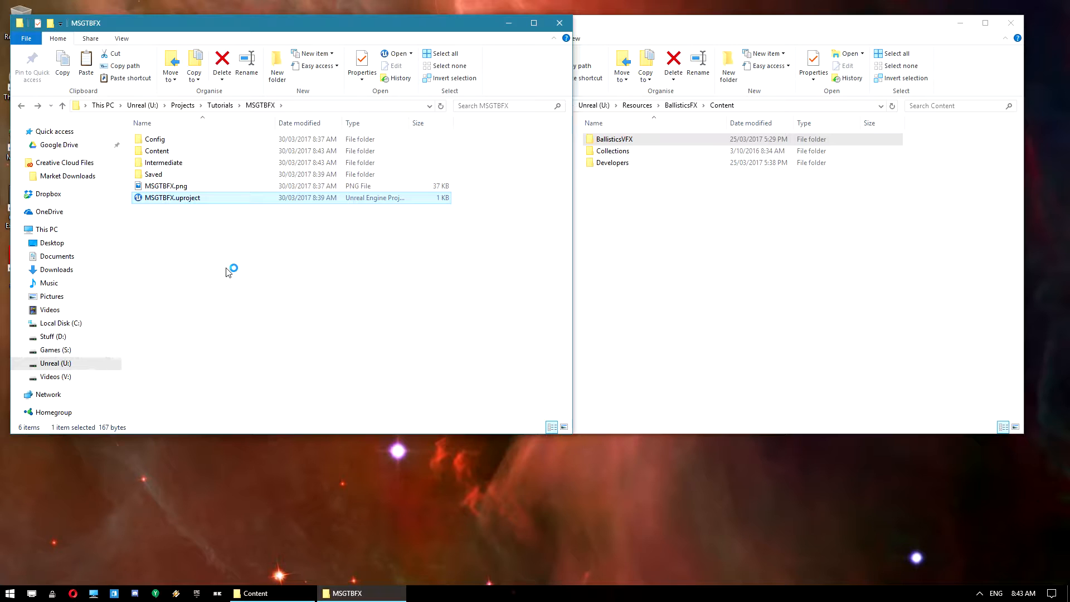
pyautogui.moveTo(289, 266)
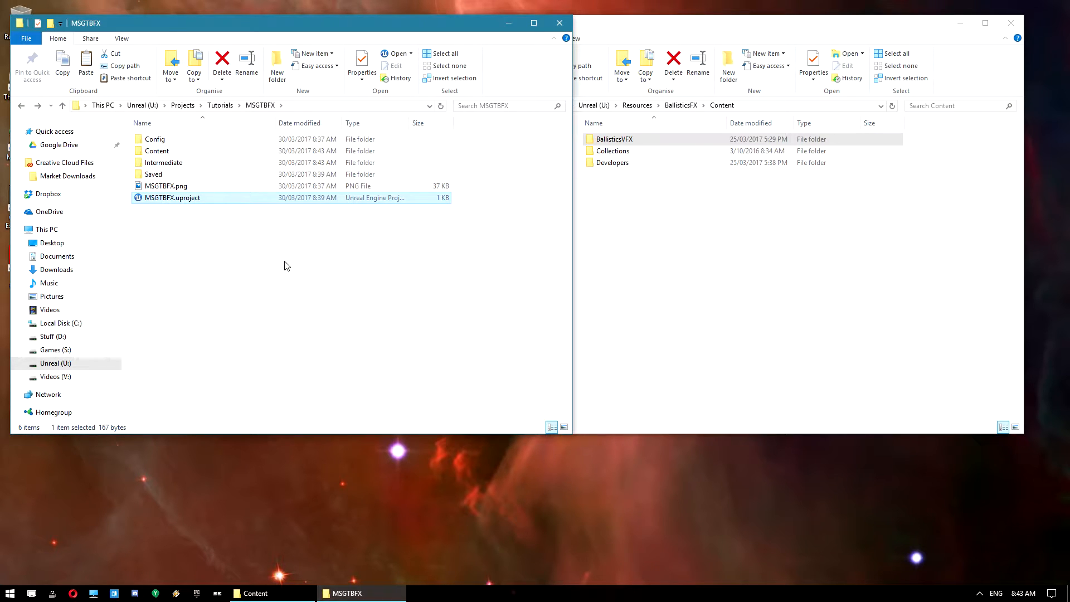
# Launch MSGTBFX.uproject and load SurvivalMap from SGT > Maps.
pyautogui.doubleClick(172, 198)
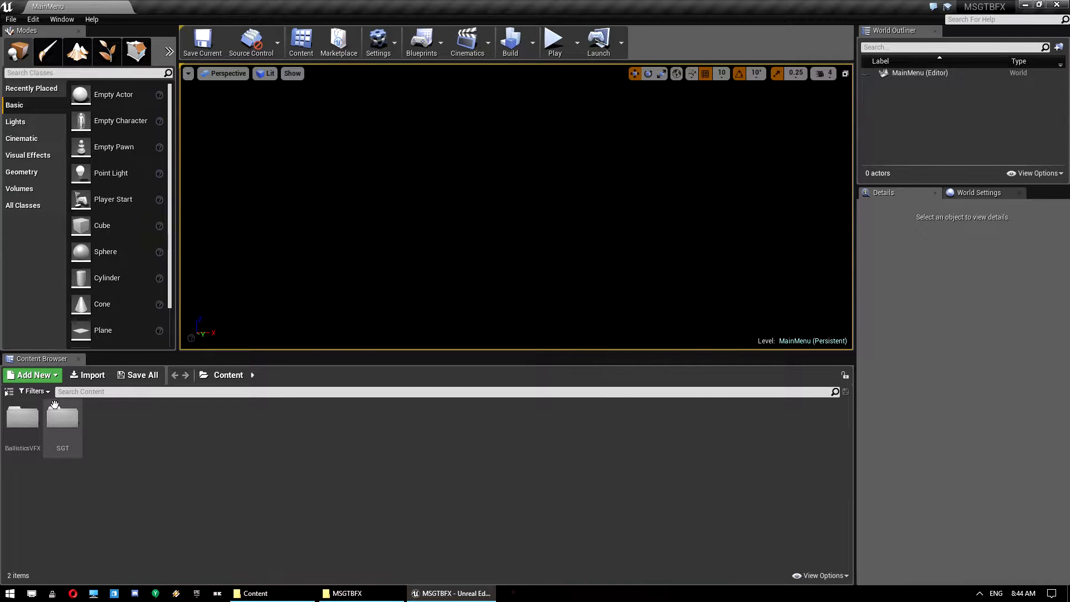
pyautogui.doubleClick(62, 418)
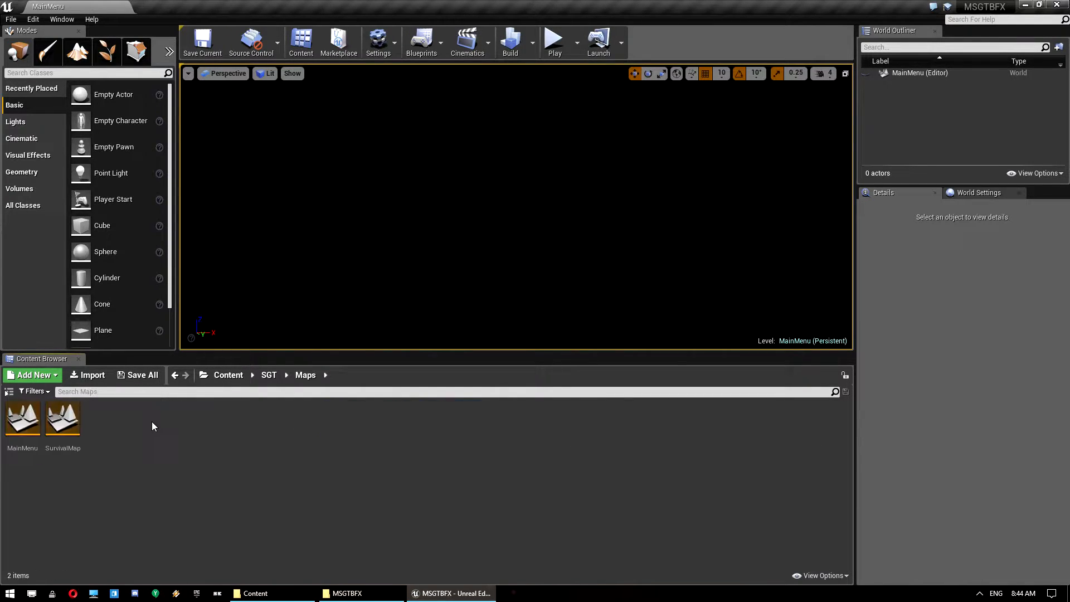
pyautogui.doubleClick(62, 418)
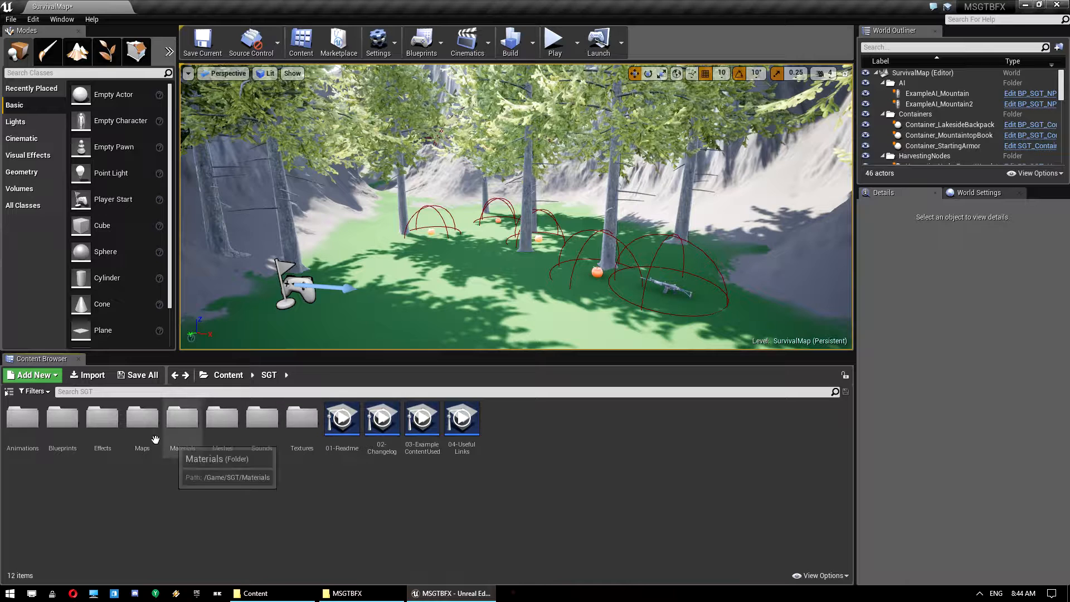
# Open C_Manager-Inventory from SGT > Blueprints > Components and search My Blueprint for FireWeapon.
pyautogui.doubleClick(62, 418)
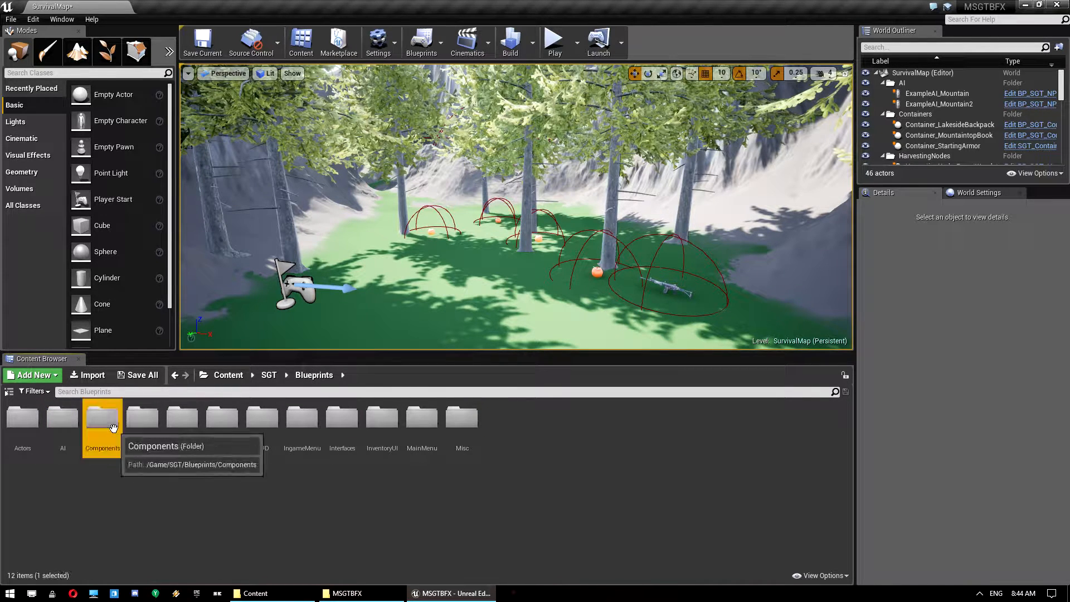
pyautogui.doubleClick(102, 418)
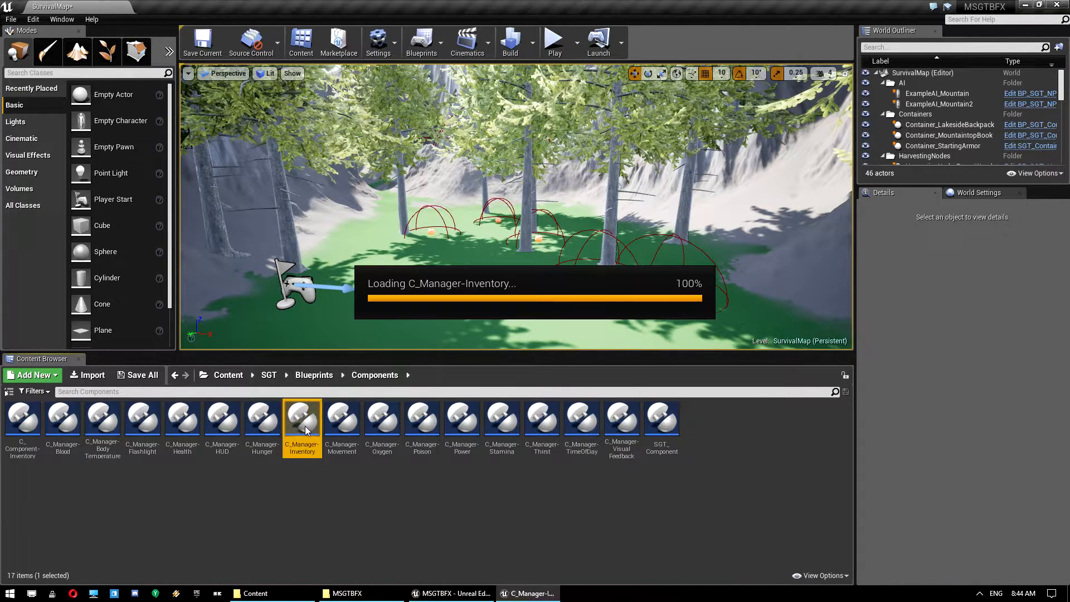
pyautogui.doubleClick(302, 420)
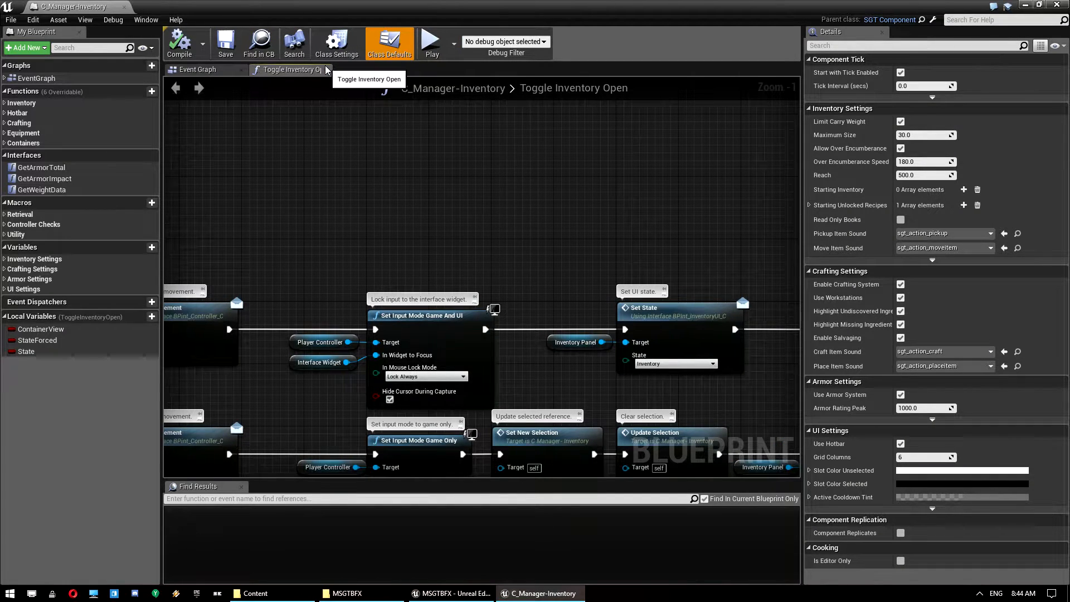
pyautogui.click(196, 69)
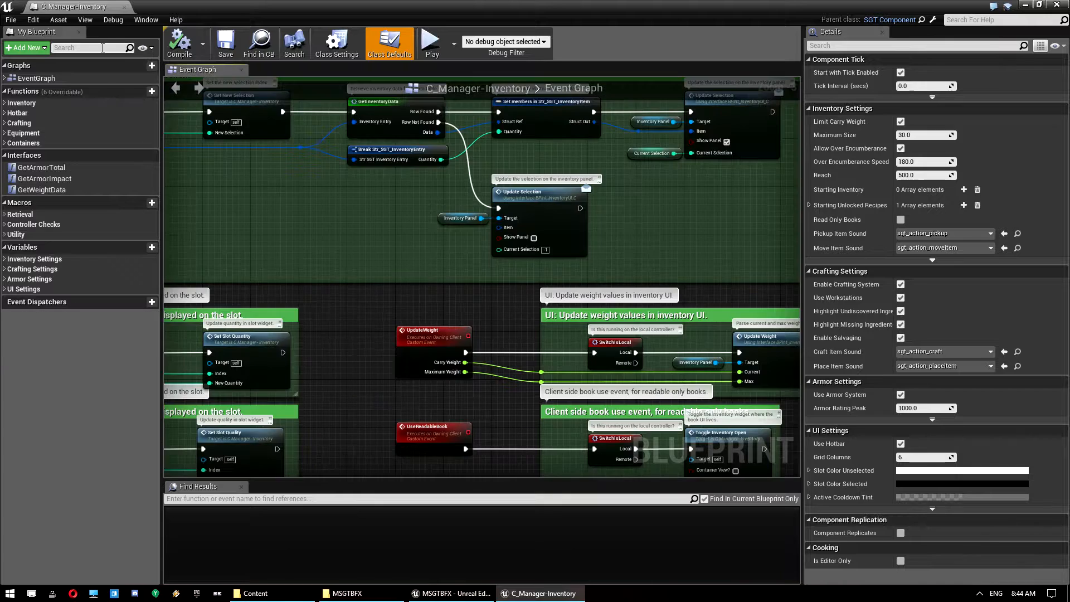
pyautogui.write('FireF')
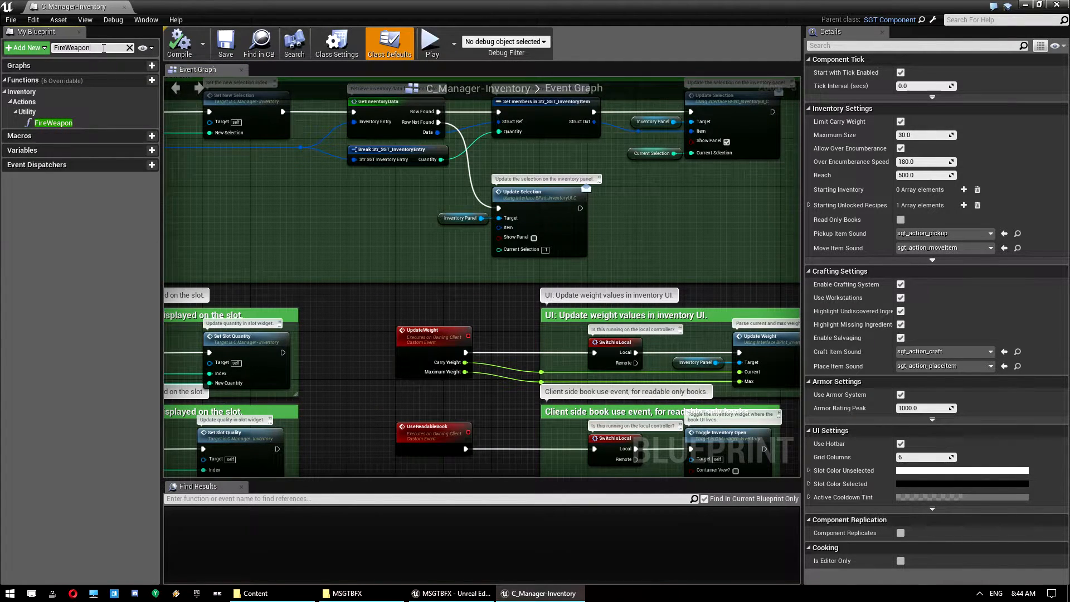
# Open the FireWeapon function graph and delete the Draw Decal node after the Branch True pin.
pyautogui.click(53, 123)
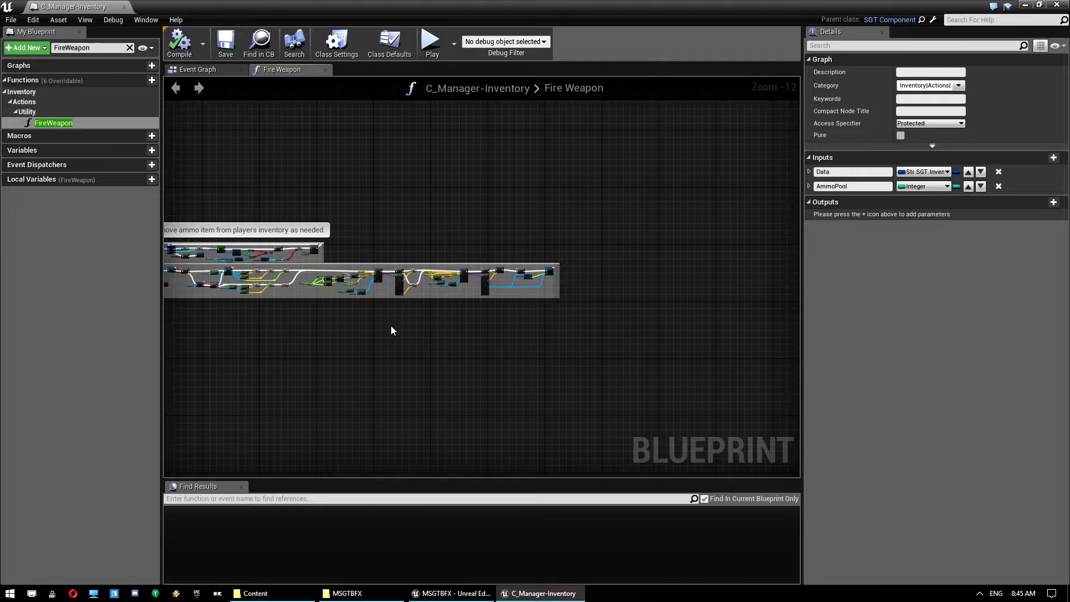
pyautogui.moveTo(330, 381)
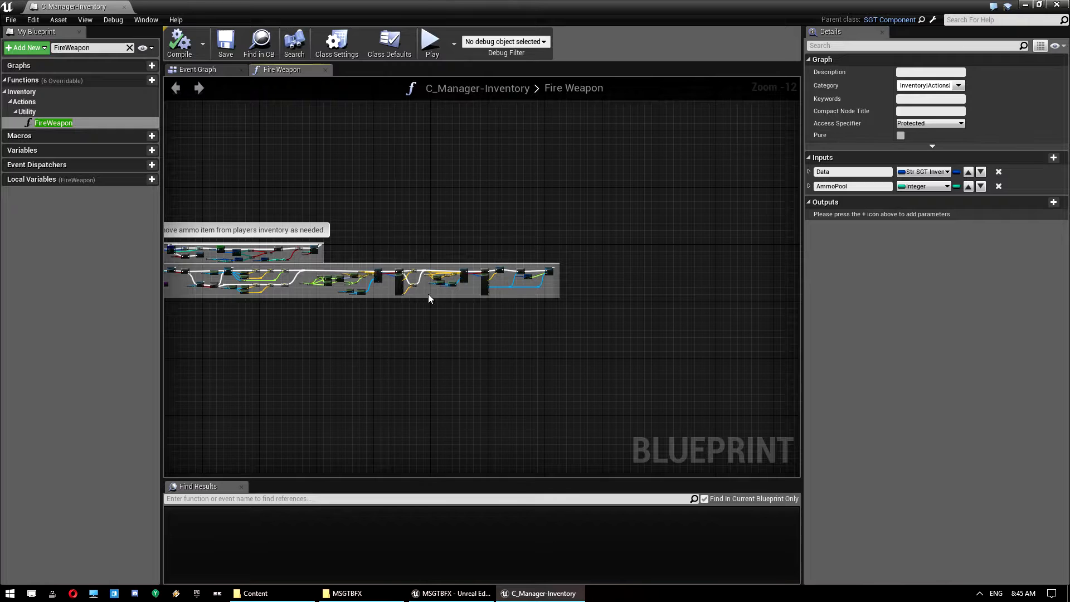
pyautogui.moveTo(408, 256)
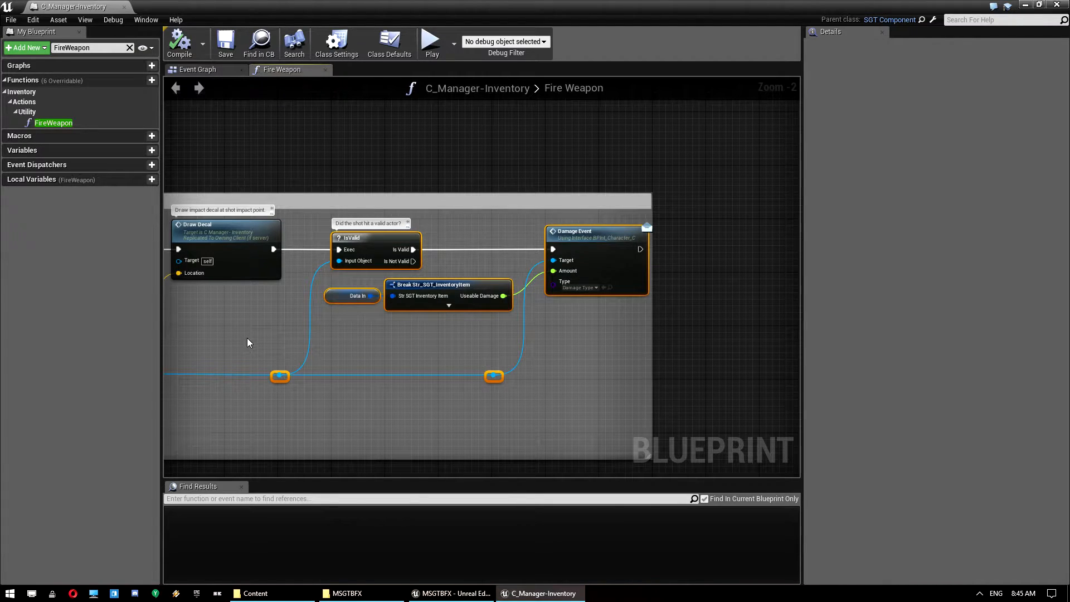
pyautogui.moveTo(258, 318)
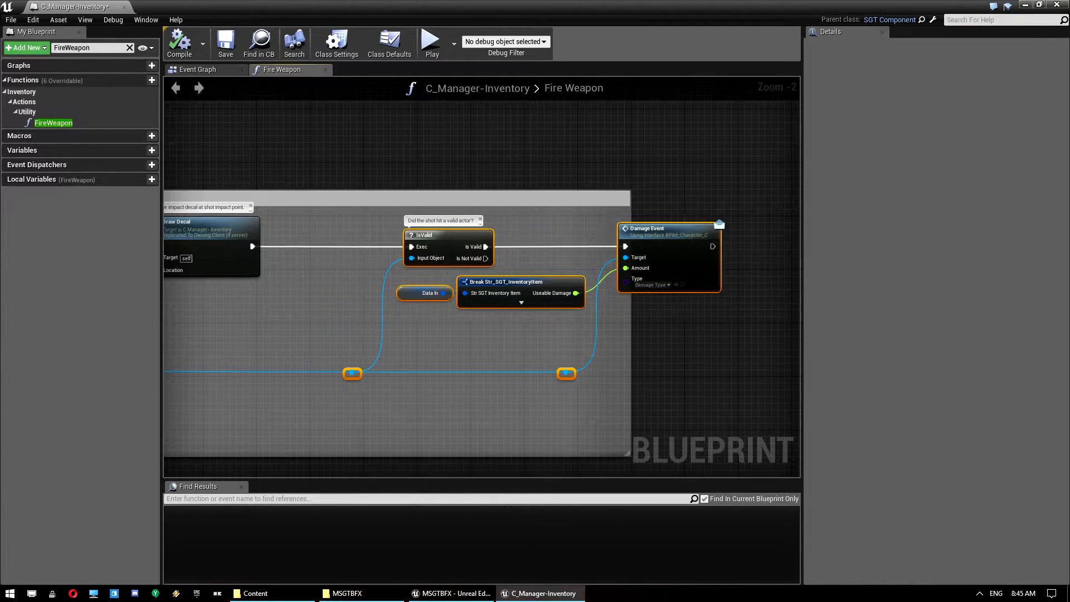
pyautogui.scroll(-3)
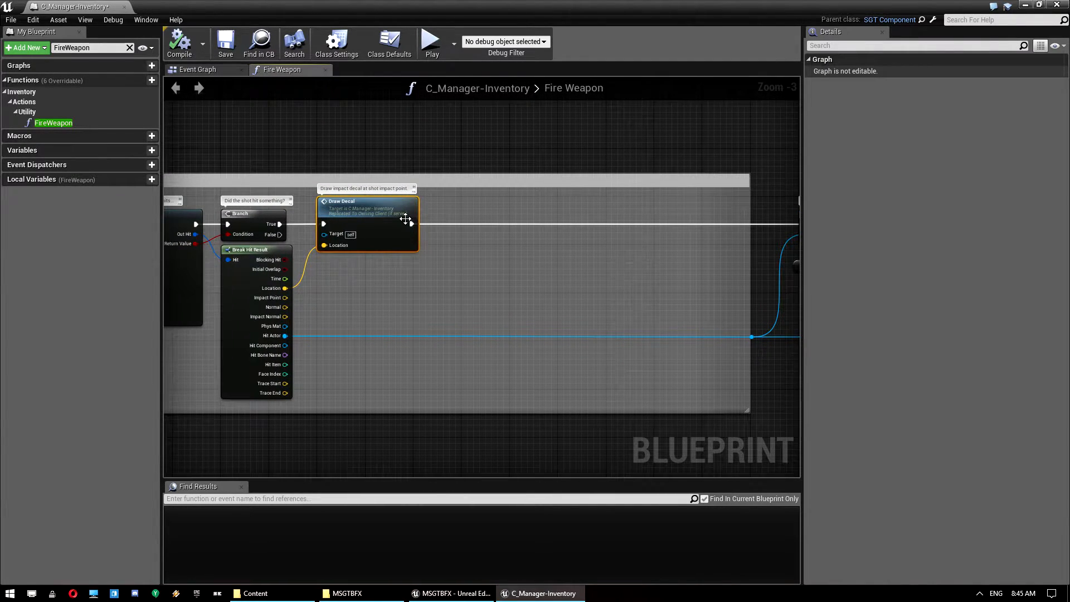
pyautogui.moveTo(408, 228)
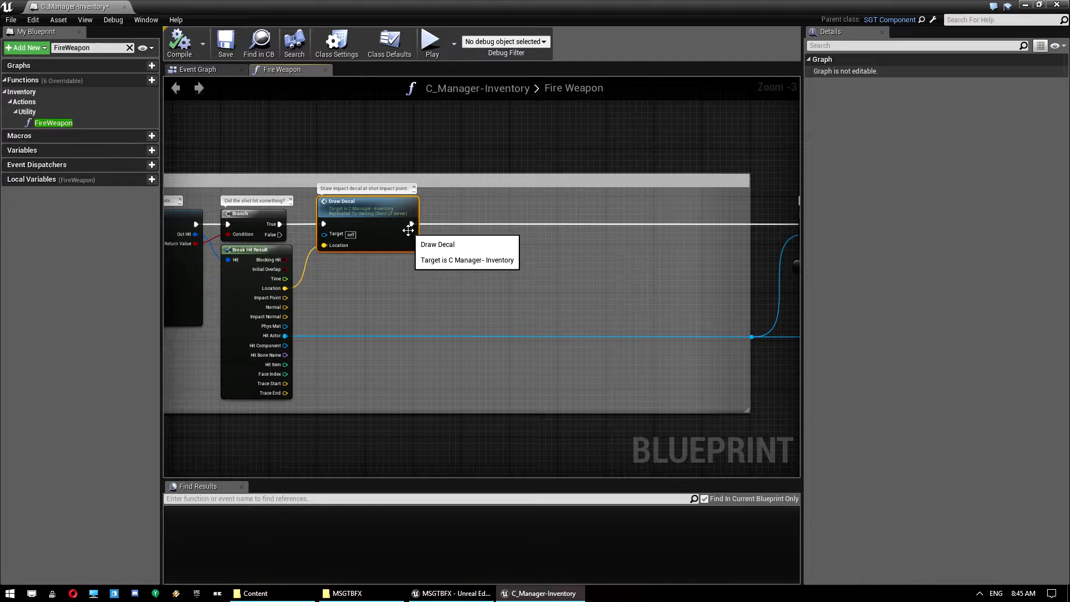
pyautogui.moveTo(442, 277)
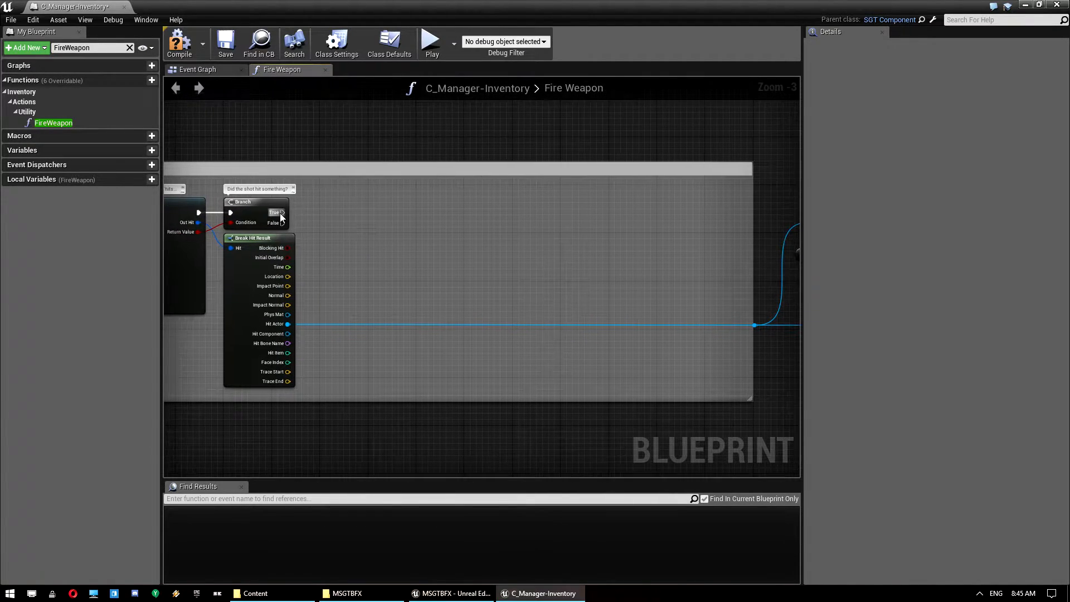
# Add a Spawn Actor from Class node after Branch True with Class set to Cubit_ImpactFX_Spawner.
pyautogui.moveTo(281, 211); pyautogui.dragTo(508, 219)
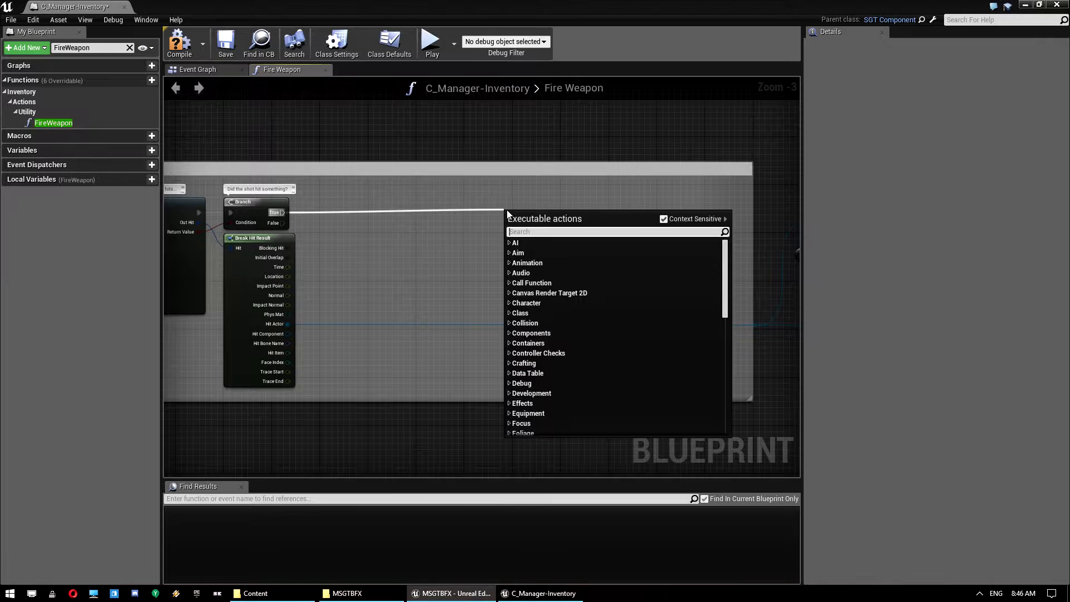
pyautogui.write('Spawn Actor')
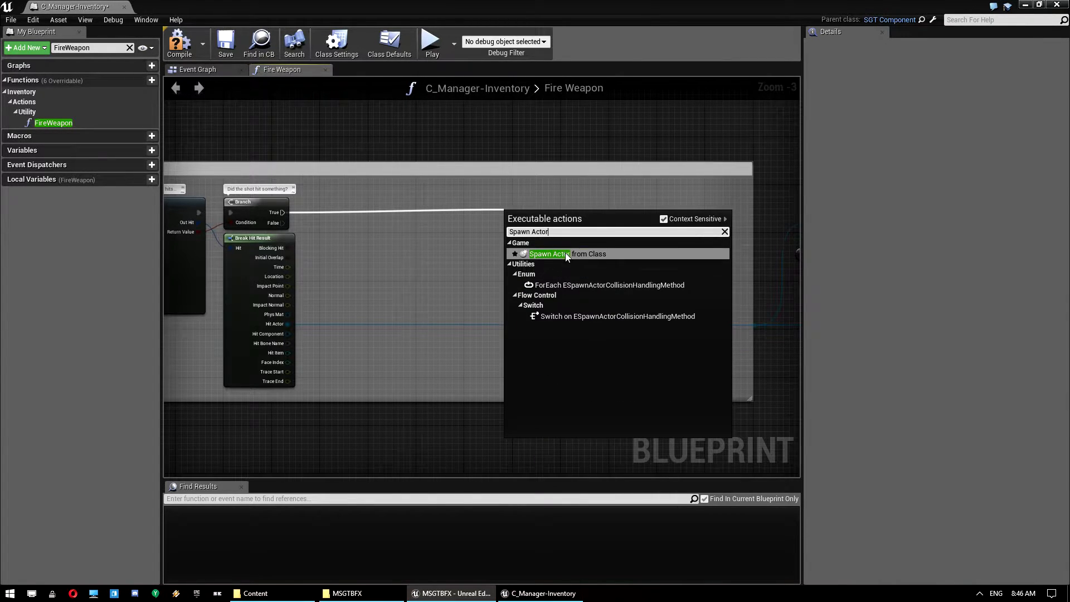
pyautogui.click(566, 253)
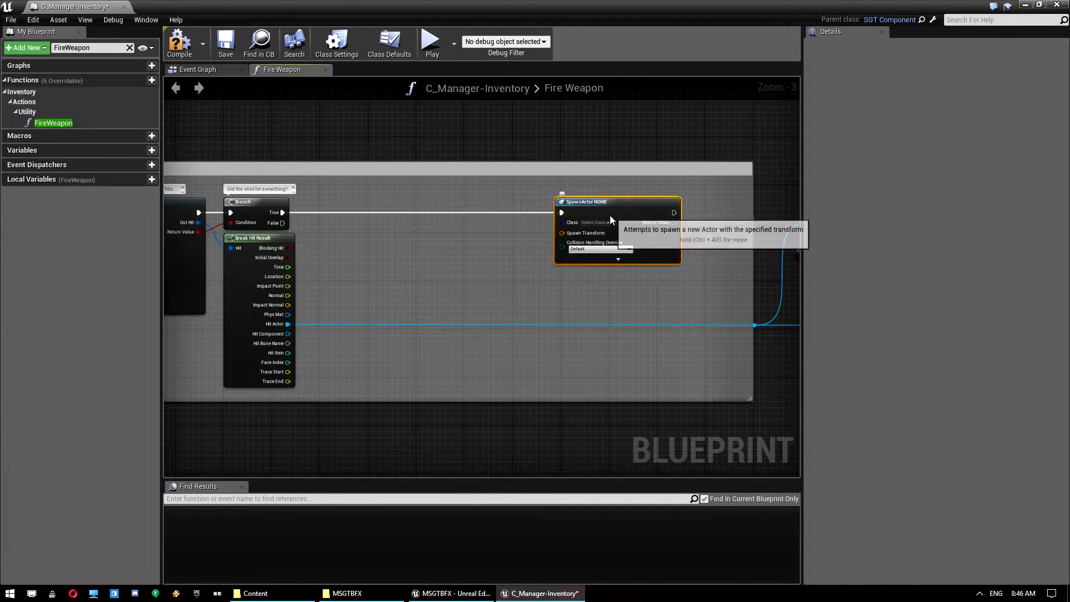
pyautogui.click(595, 222)
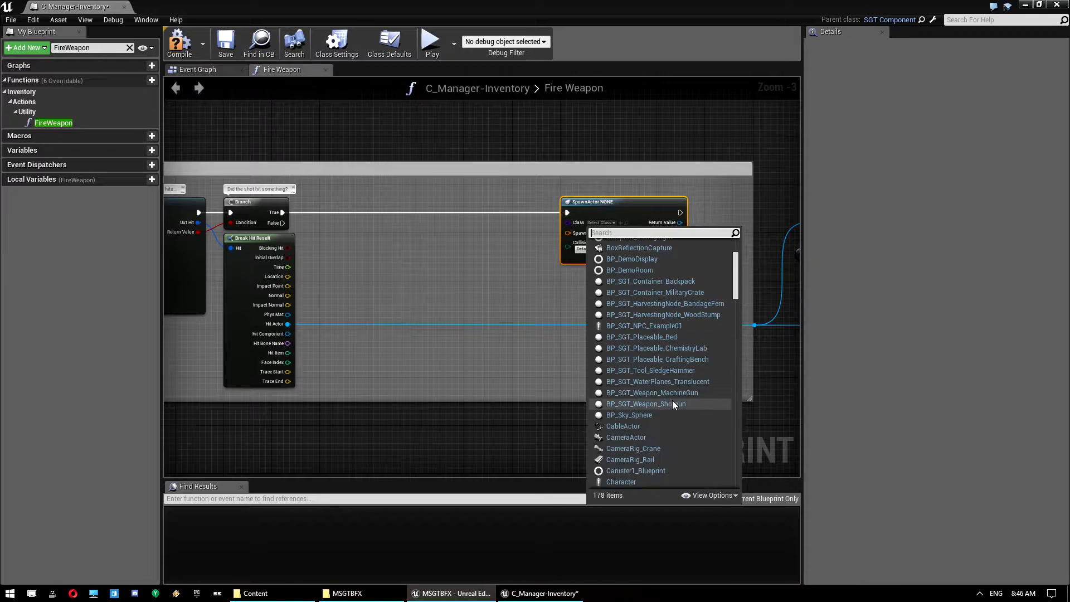
pyautogui.scroll(-3)
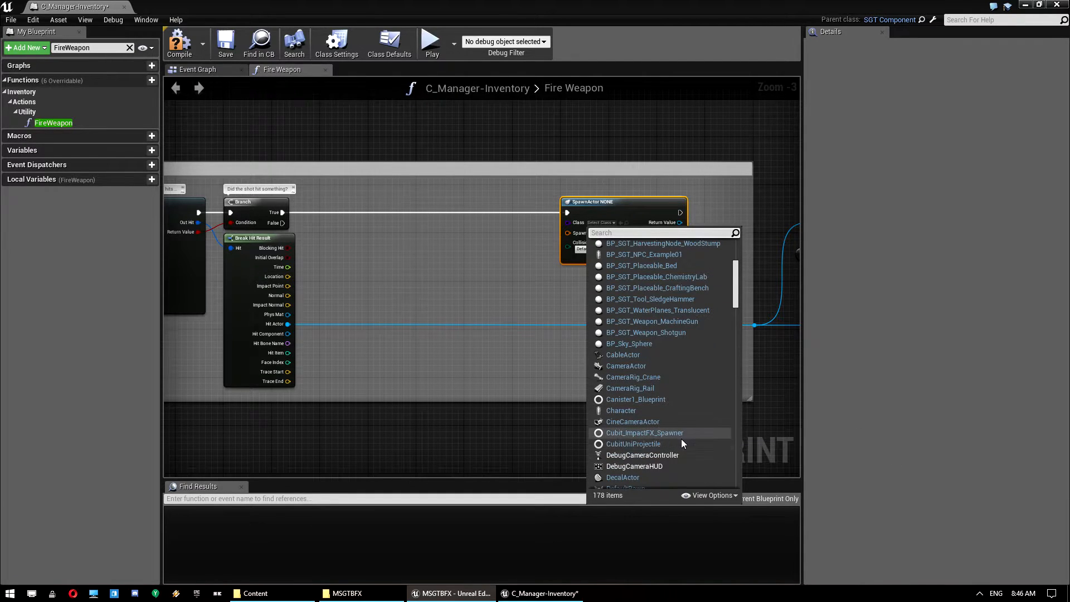
pyautogui.click(644, 432)
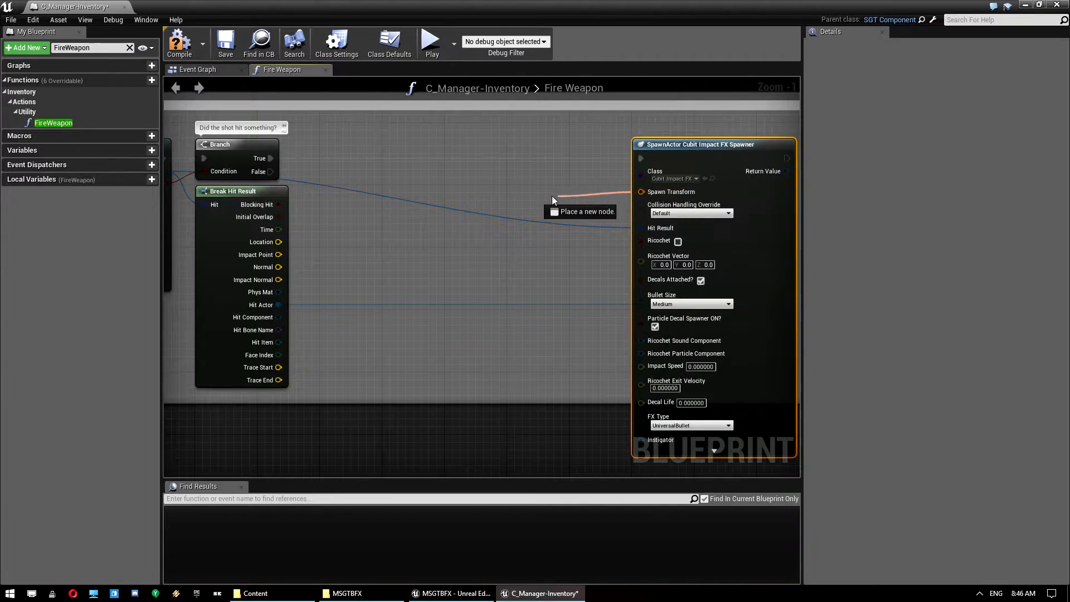
# Feed Spawn Transform from Make Transform using hit Location and RotationFromXVector of the hit Normal.
pyautogui.click(553, 211)
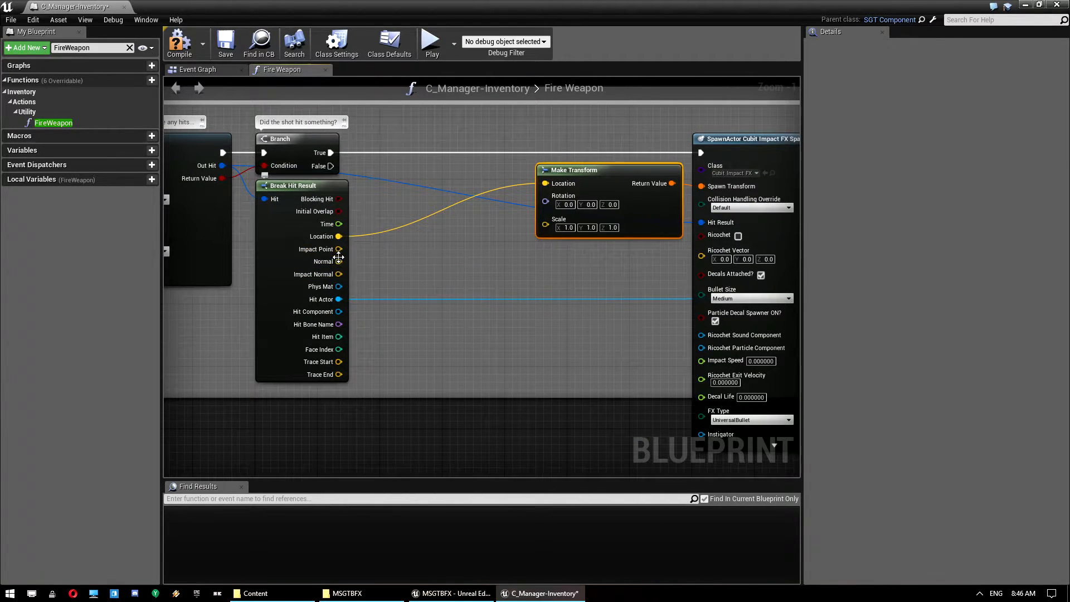
pyautogui.moveTo(339, 260); pyautogui.dragTo(375, 267)
pyautogui.write('rotationfromxv')
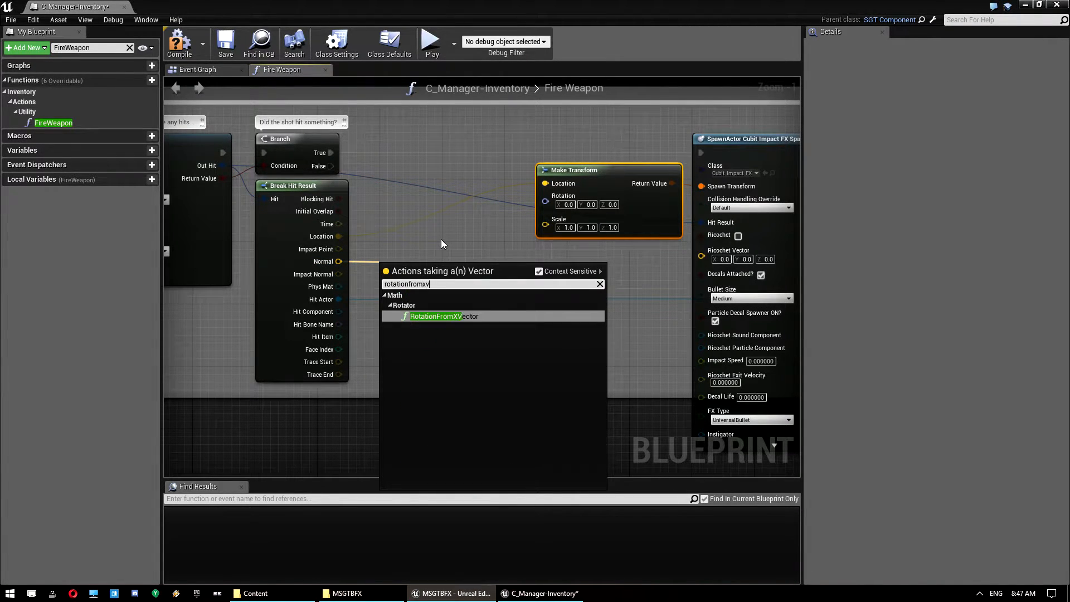
pyautogui.click(437, 316)
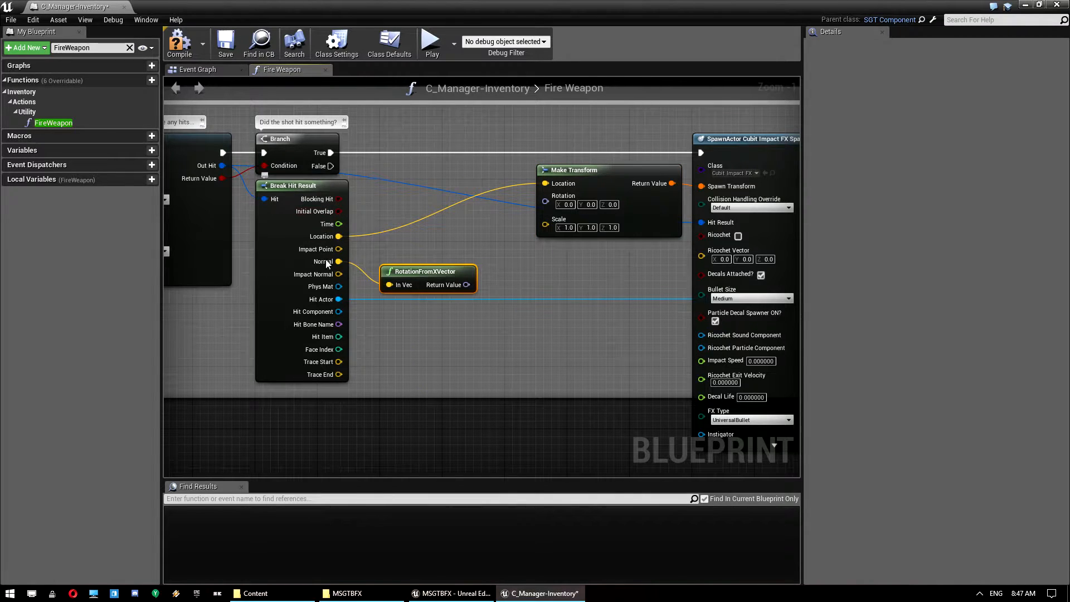
pyautogui.moveTo(324, 274)
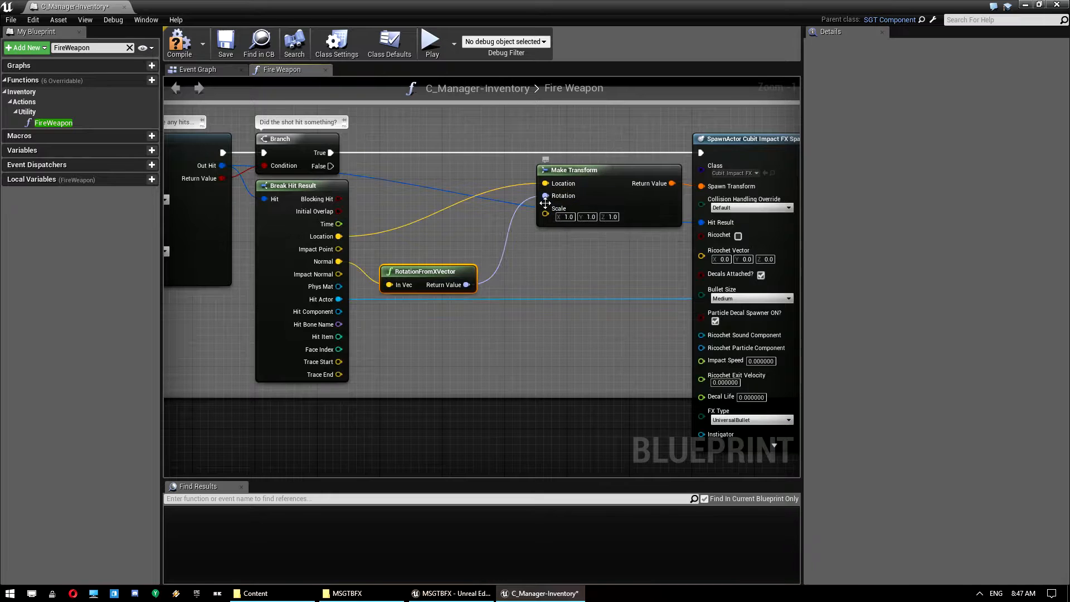
pyautogui.moveTo(428, 270); pyautogui.dragTo(420, 247)
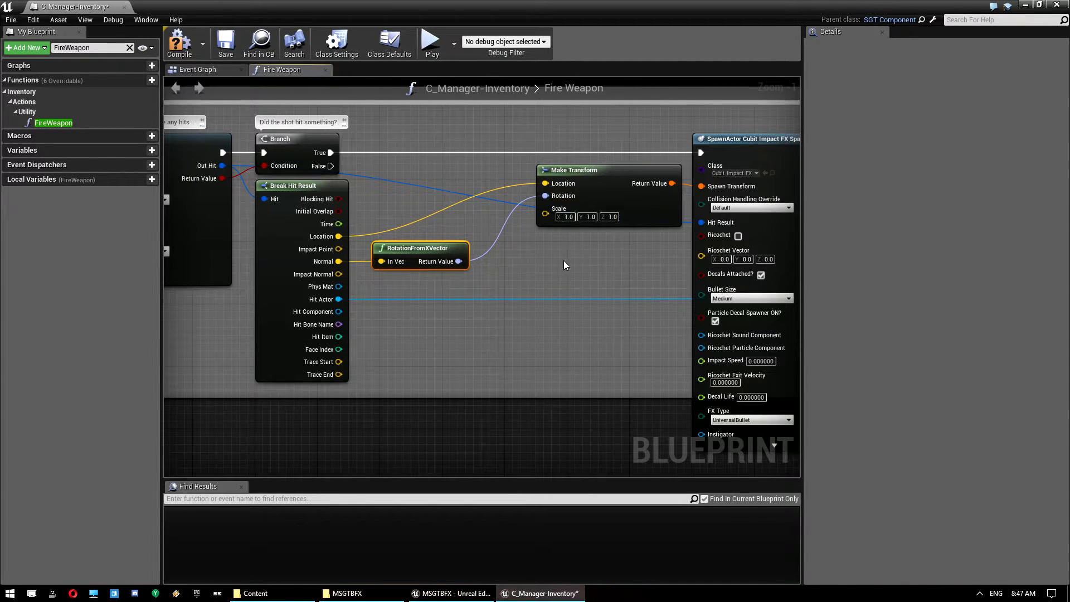
pyautogui.moveTo(567, 265); pyautogui.dragTo(488, 255)
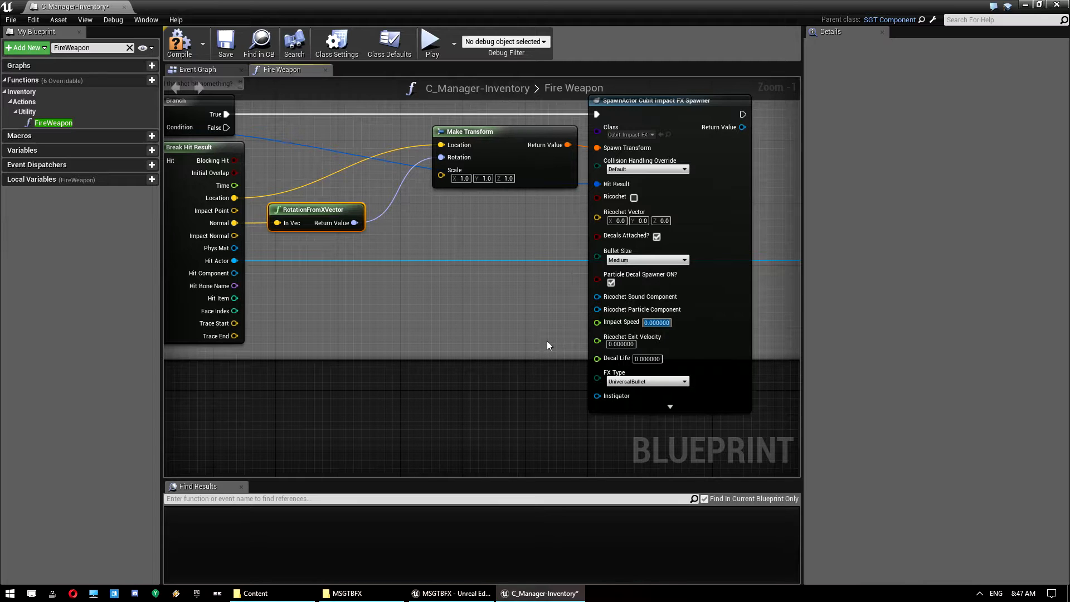
# Set the SpawnActor node's Impact Speed to 50000 and Decal Life to 15, then save the inventory manager blueprint.
pyautogui.write('50000')
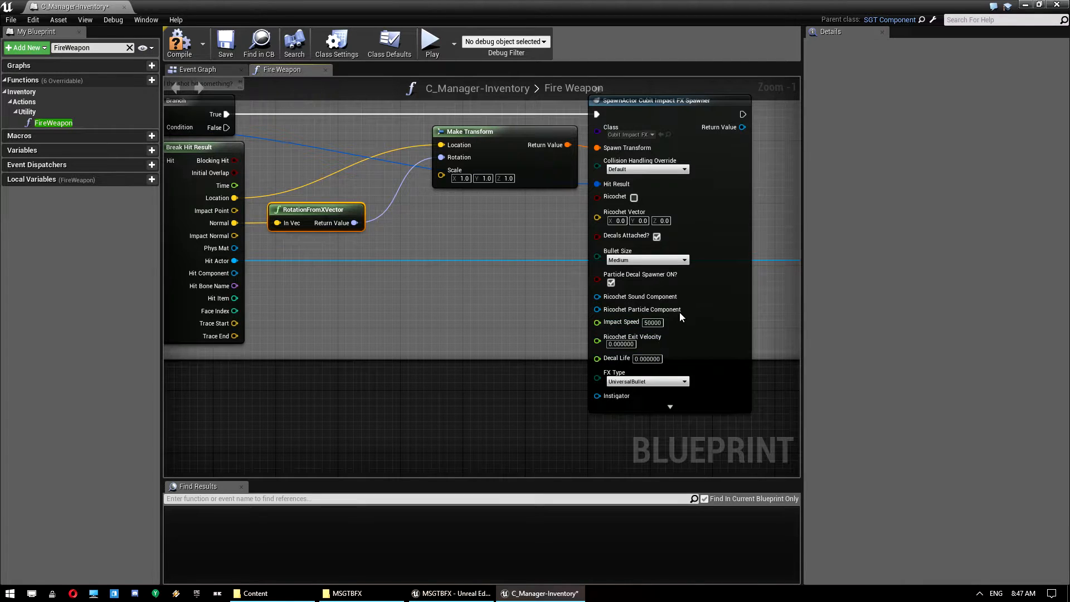
pyautogui.moveTo(672, 347)
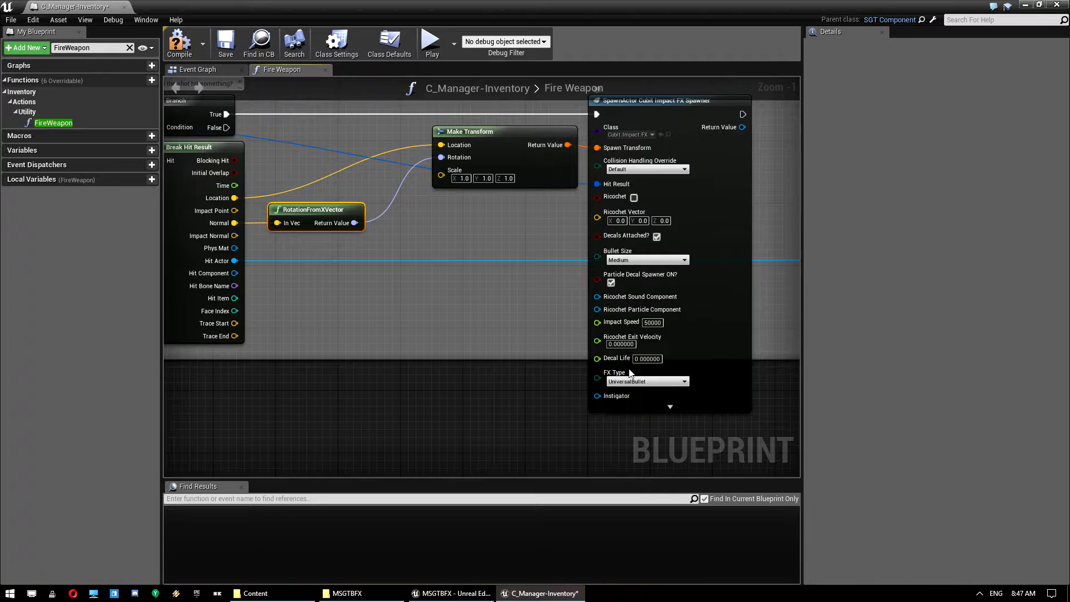
pyautogui.click(647, 357)
pyautogui.write('15')
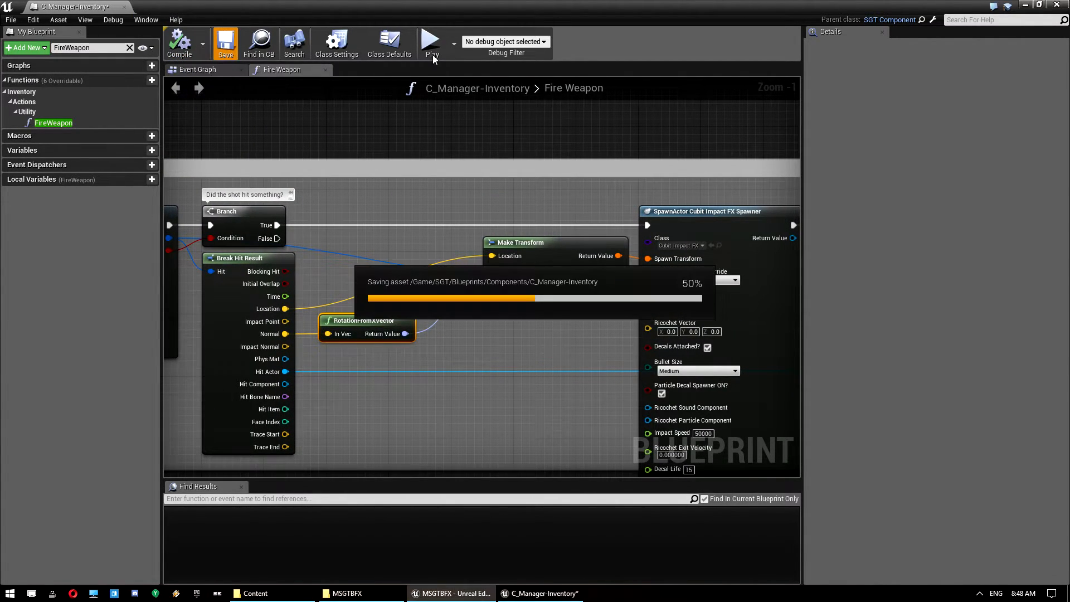
pyautogui.click(225, 43)
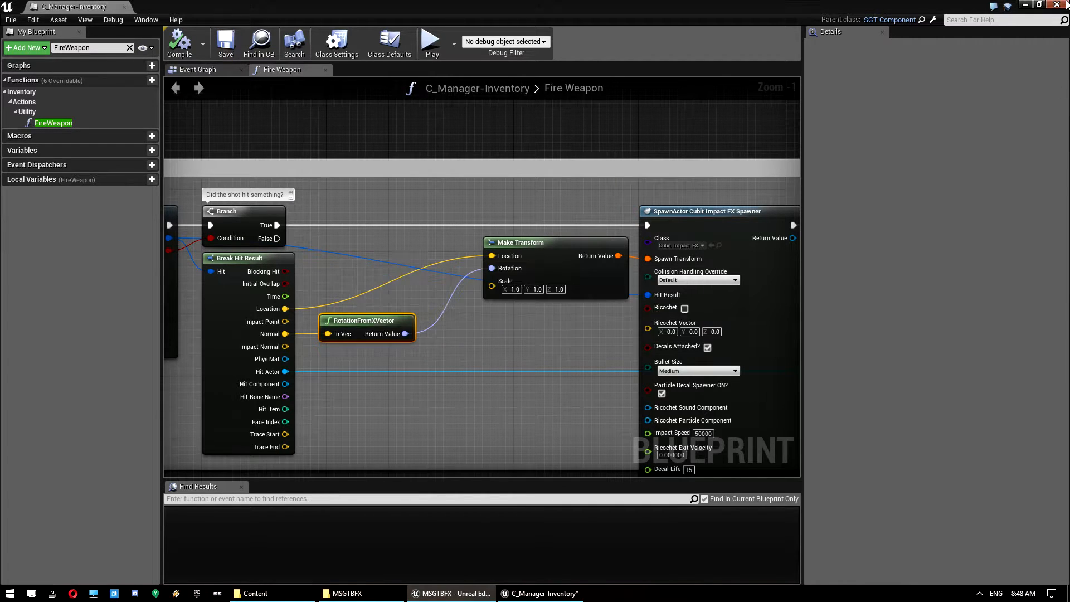
pyautogui.click(453, 593)
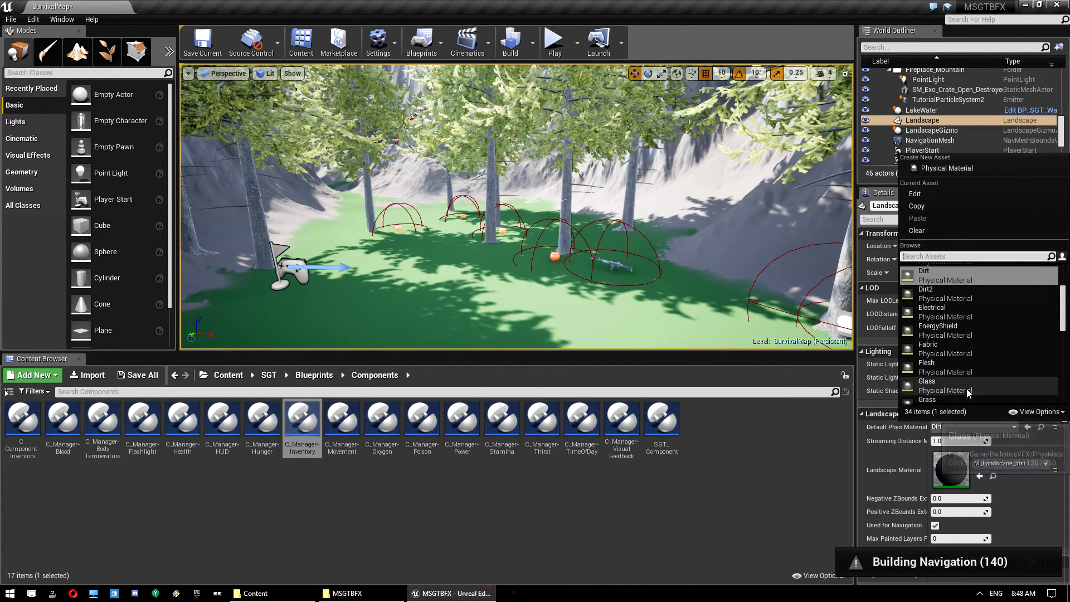
# Pick a physical material for the landscape's Default Phys Material in Details.
pyautogui.click(926, 399)
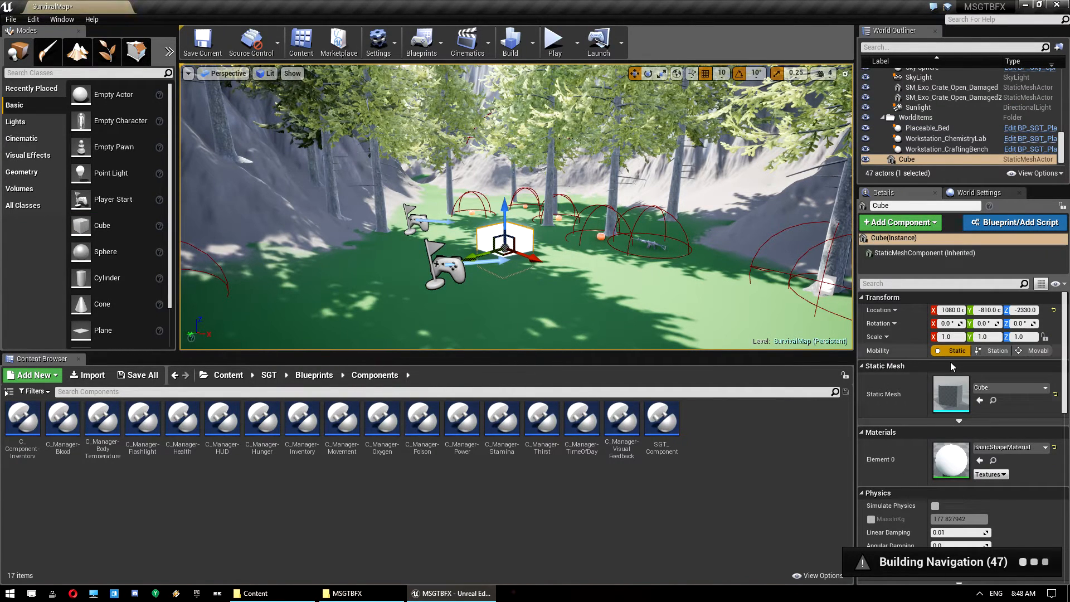
# Scale the placed cube to 2,2,1 as a flat slab and duplicate it into Cube2–Cube4.
pyautogui.click(948, 336)
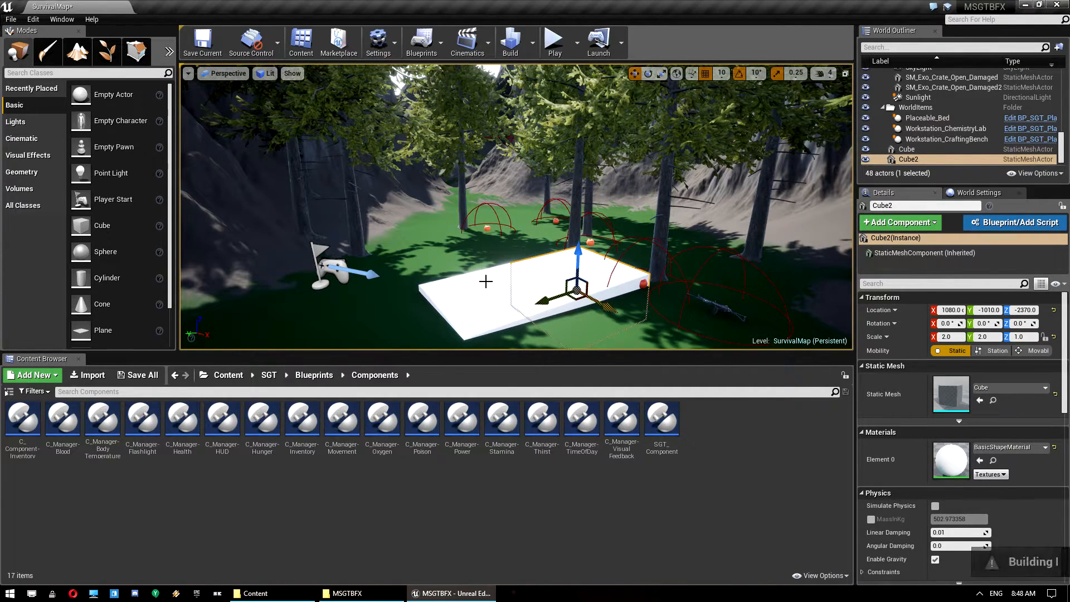
pyautogui.click(906, 148)
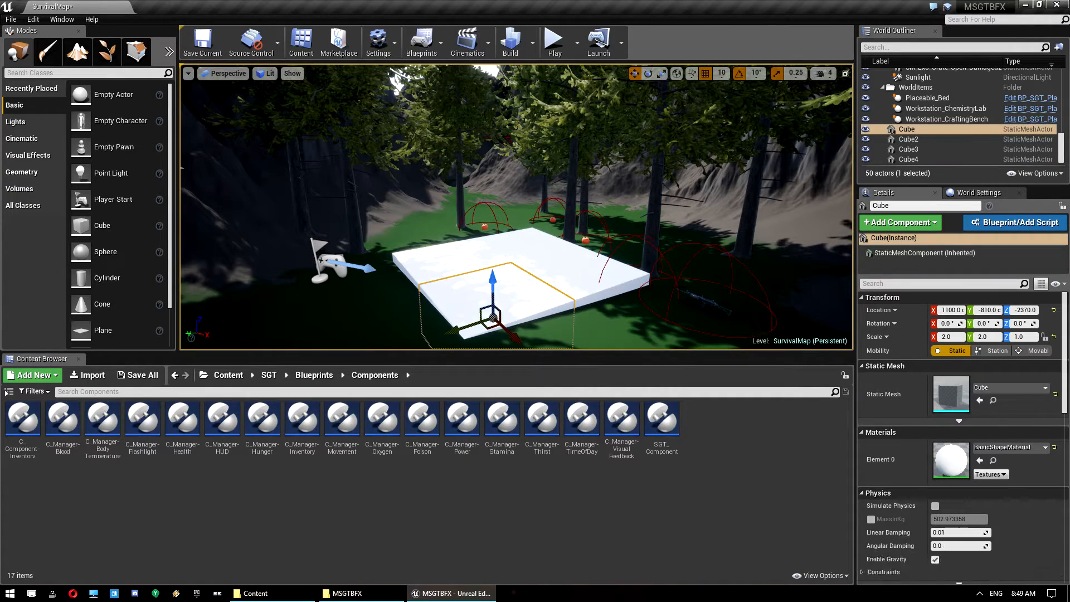
pyautogui.scroll(-3)
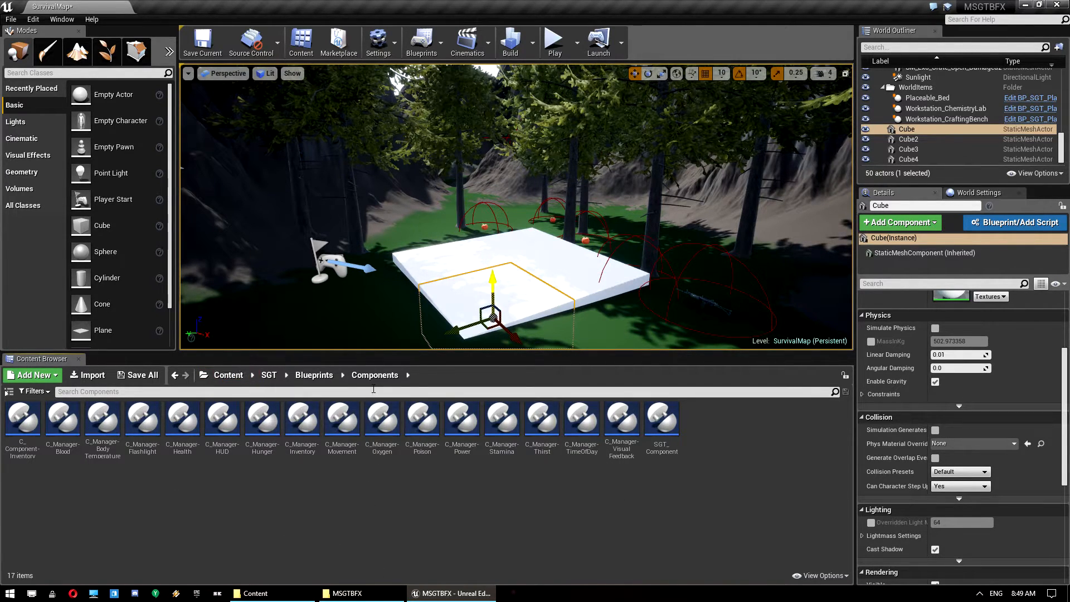
# Create a new M_Material asset in the Content Browser and open it in the Material Editor.
pyautogui.click(33, 374)
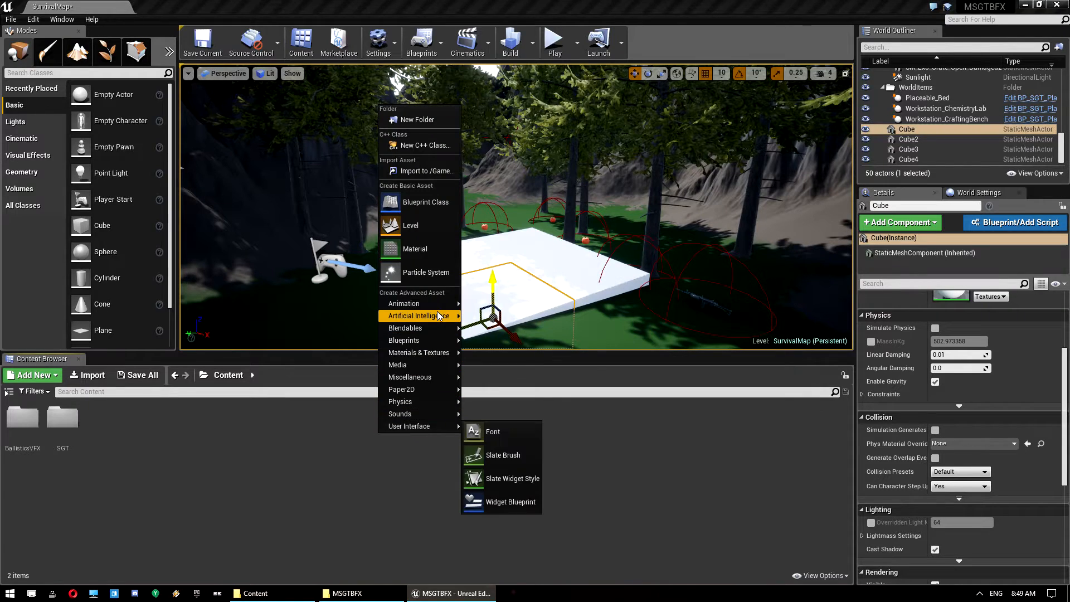
pyautogui.moveTo(403, 340)
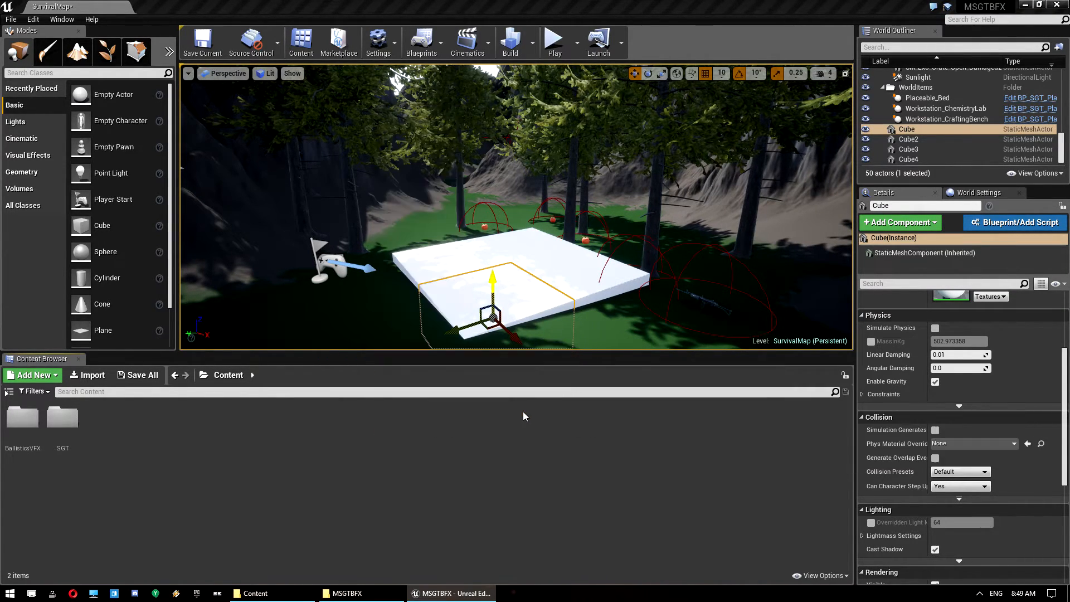
pyautogui.click(32, 374)
pyautogui.write('M_')
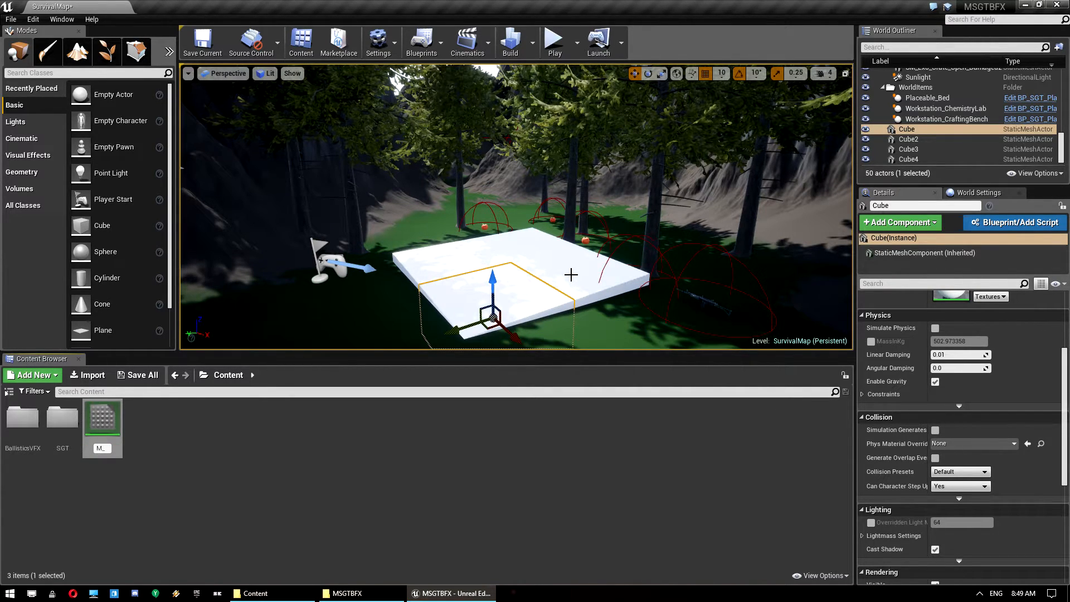
pyautogui.doubleClick(101, 417)
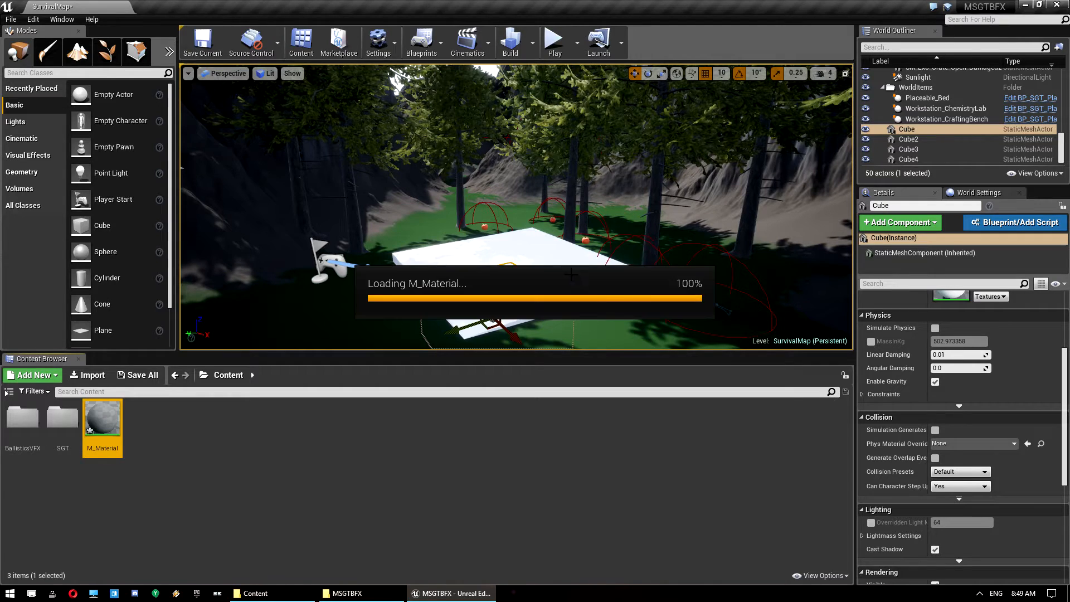
pyautogui.doubleClick(102, 417)
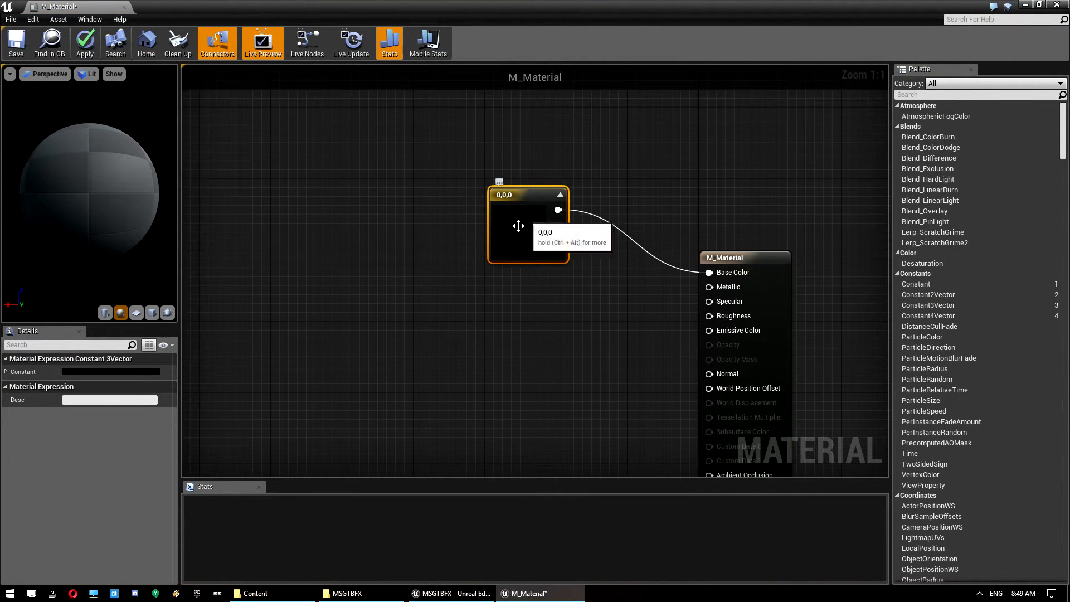
# Make the Base Color constant dark red, assign the Flesh physical material, then save and apply M_Material.
pyautogui.doubleClick(527, 225)
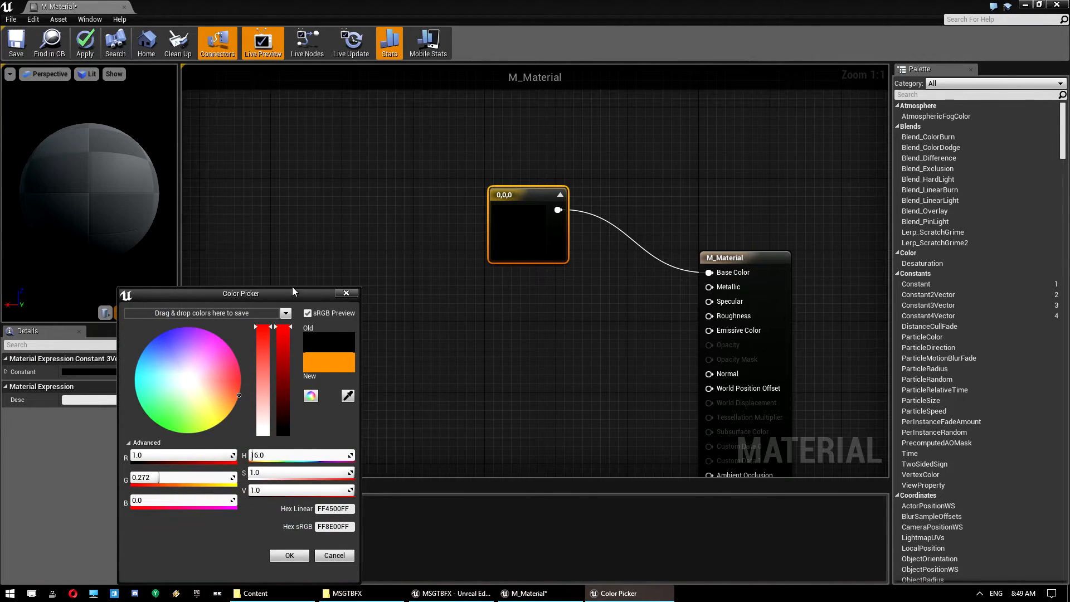
pyautogui.click(231, 386)
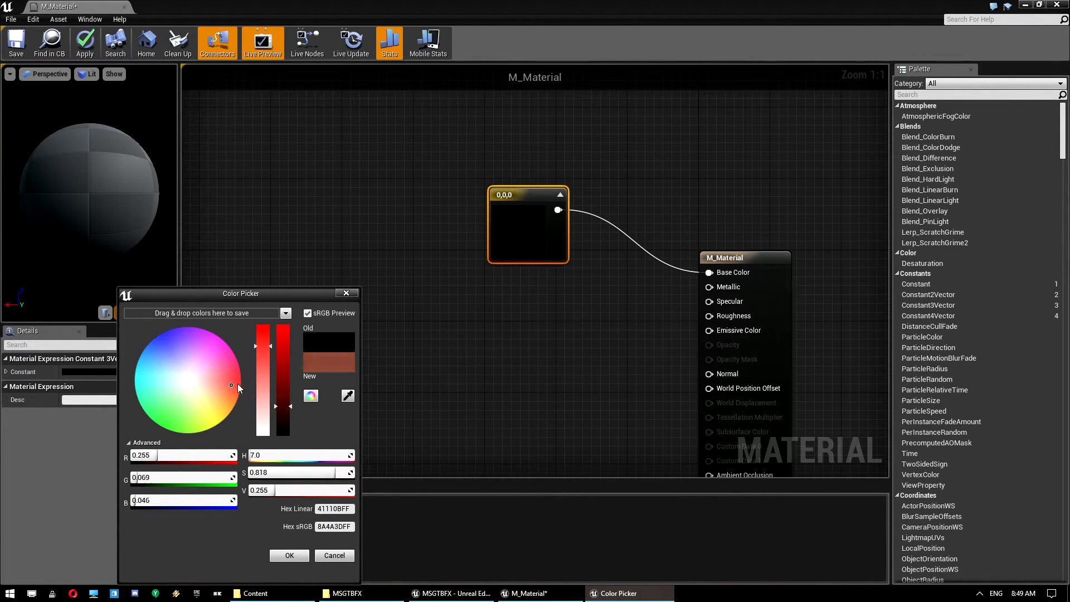
pyautogui.moveTo(230, 386); pyautogui.dragTo(239, 381)
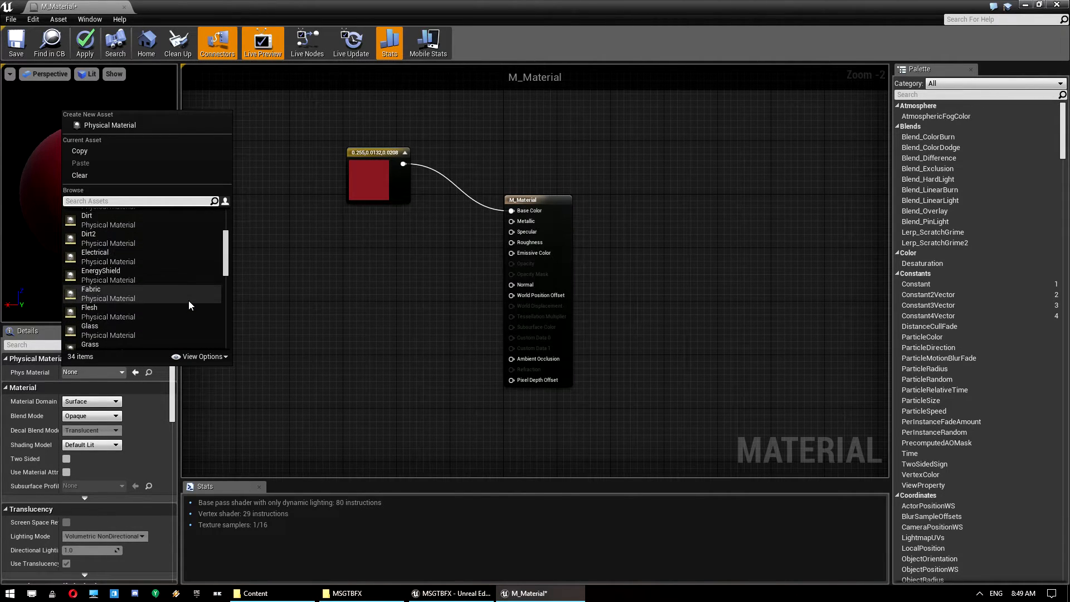
pyautogui.click(90, 303)
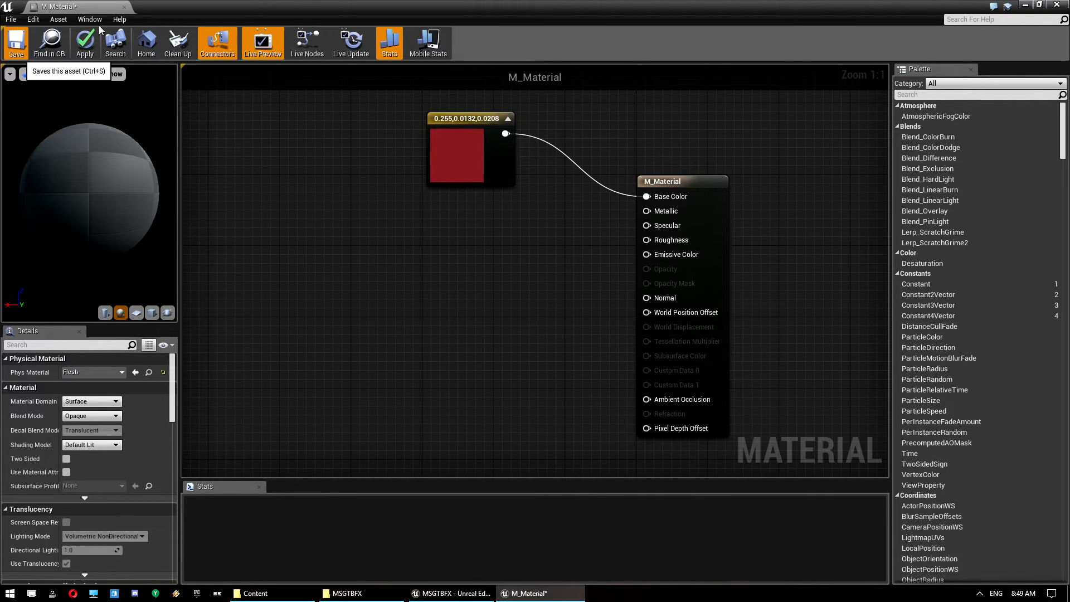
pyautogui.click(16, 42)
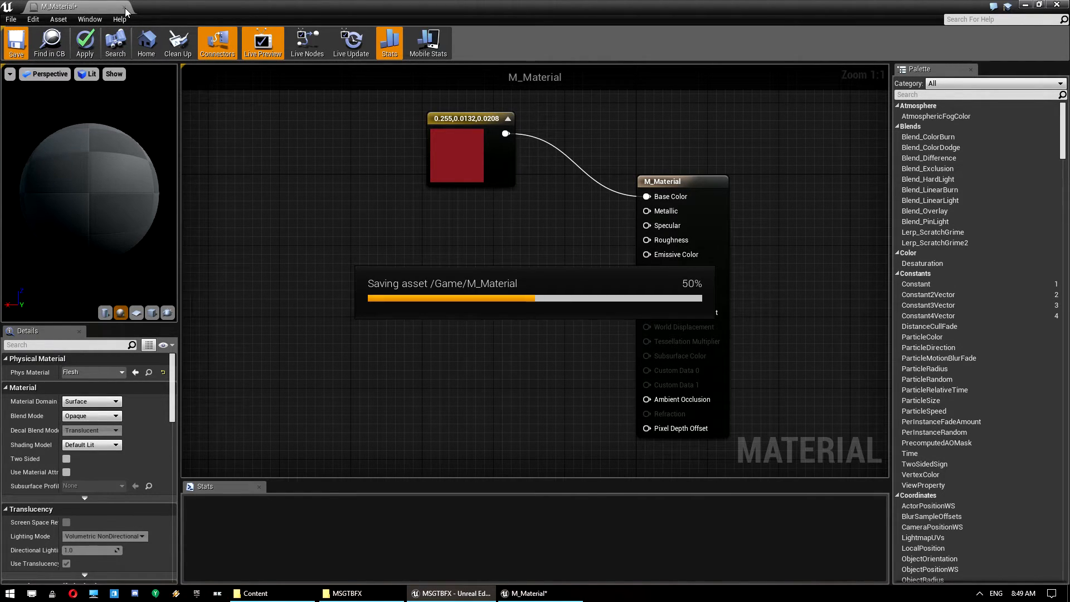
pyautogui.click(15, 43)
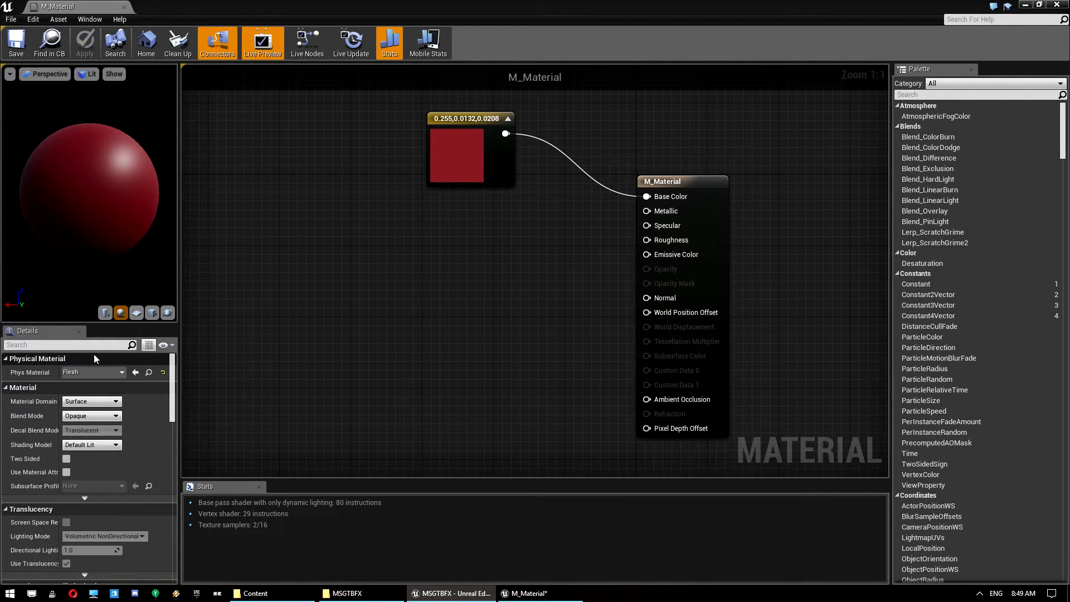
pyautogui.moveTo(124, 10)
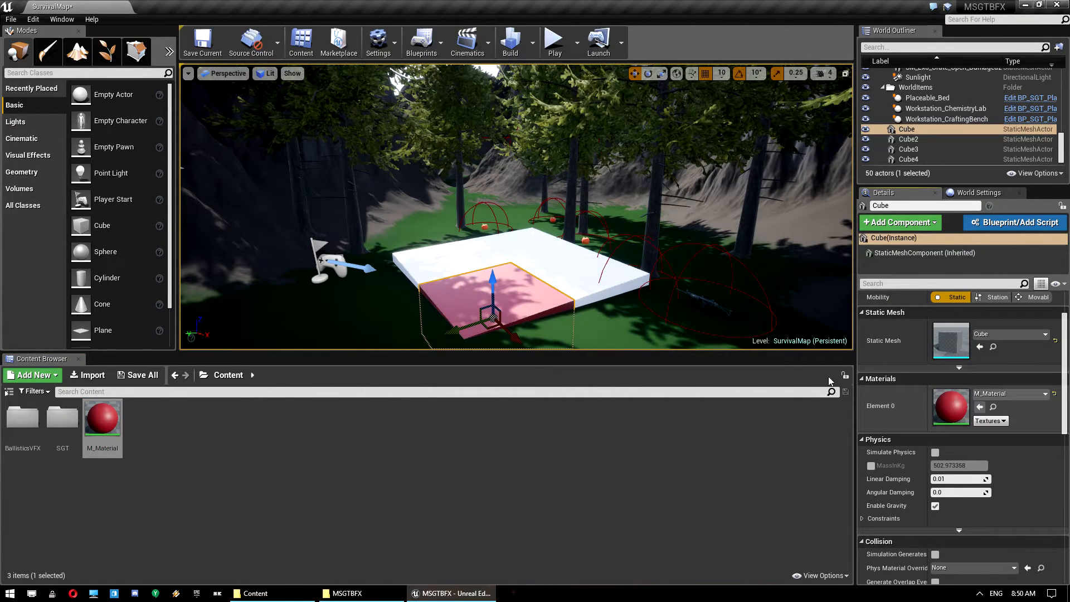
pyautogui.moveTo(22, 415)
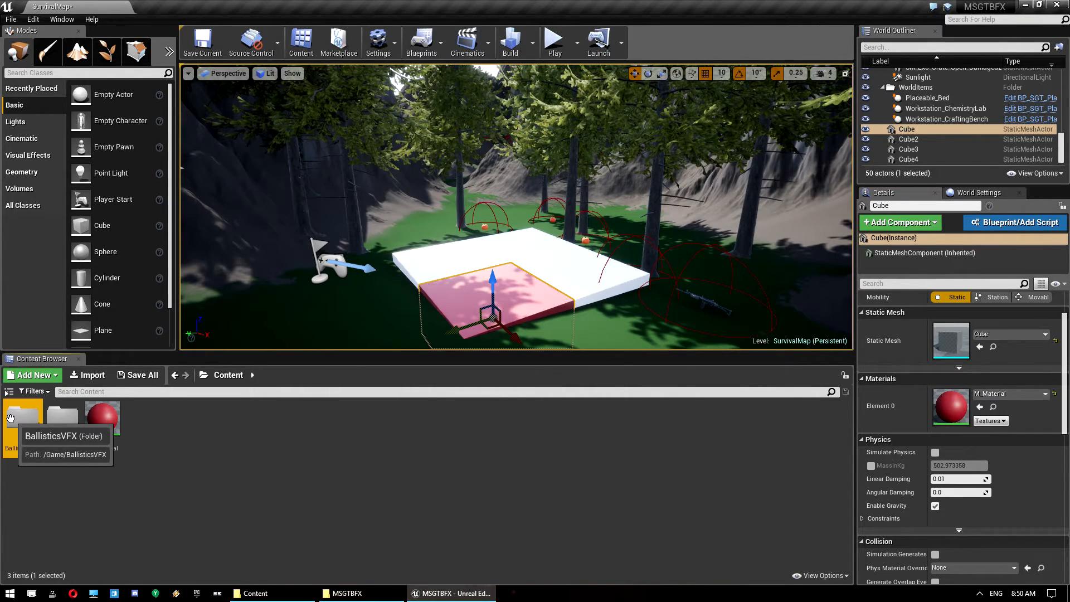
# Browse to BallisticsVFX > DemoMap > Materials and give Cube2 the M_Concrete_Tiles material.
pyautogui.doubleClick(22, 415)
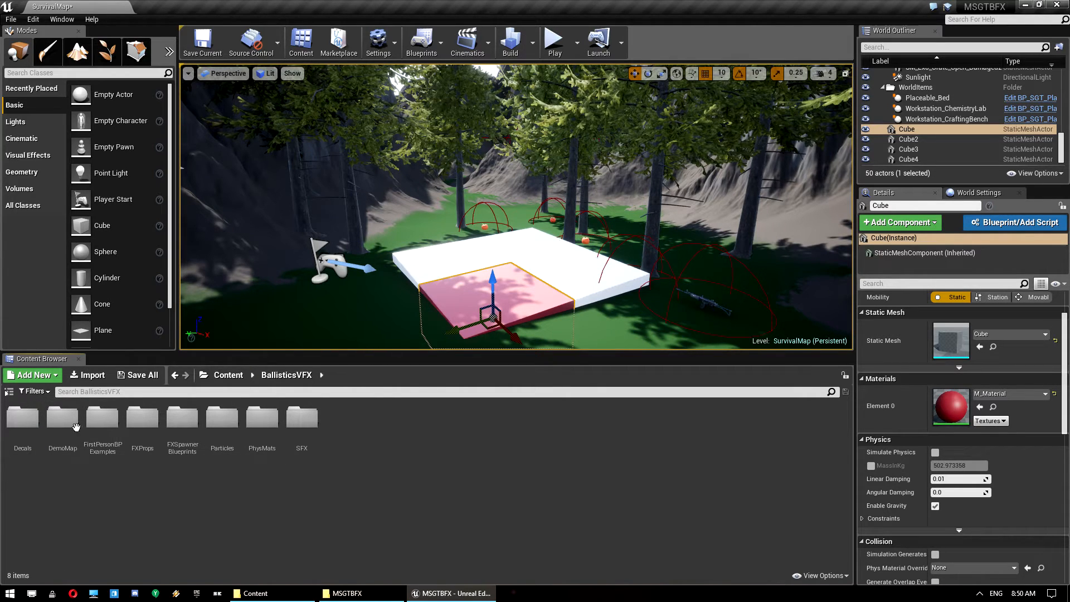
pyautogui.doubleClick(62, 416)
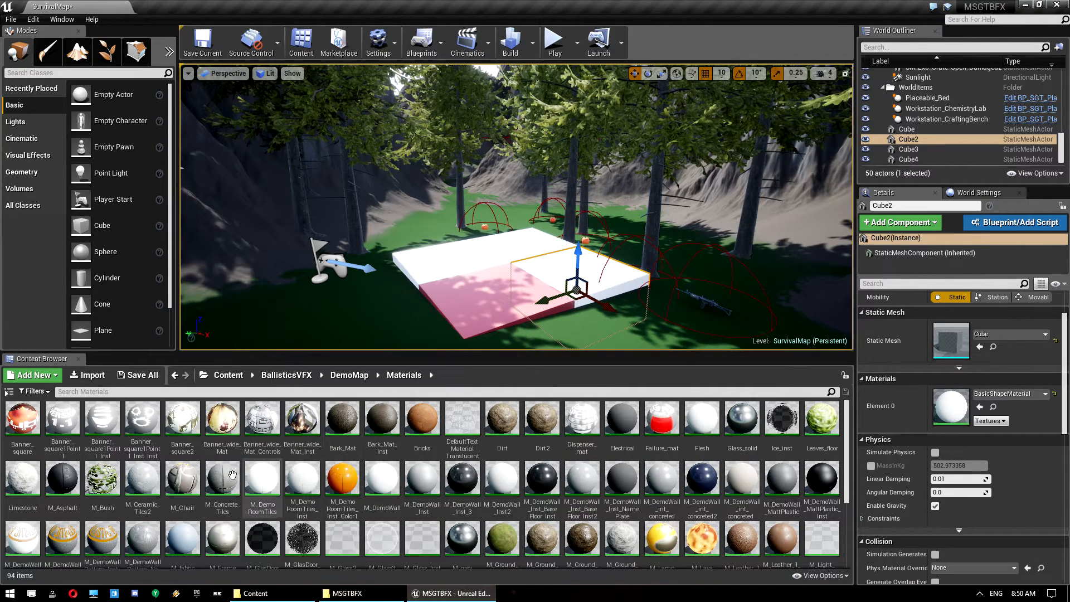
pyautogui.scroll(-3)
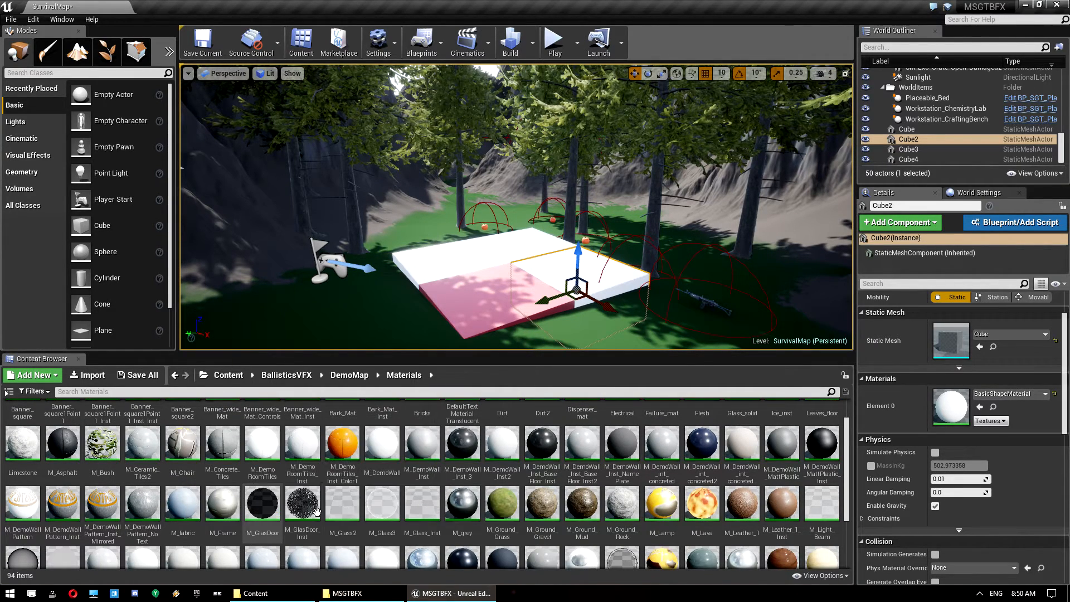
pyautogui.click(221, 441)
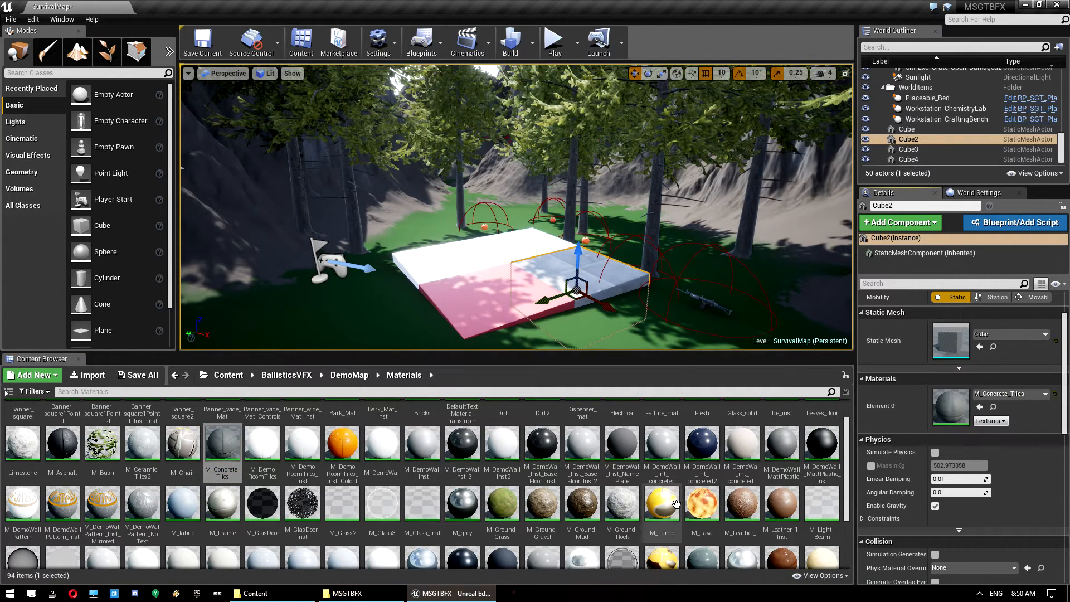
# Give Cube3 and Cube4 further demo materials such as fabric, then select an apple pickup.
pyautogui.click(908, 160)
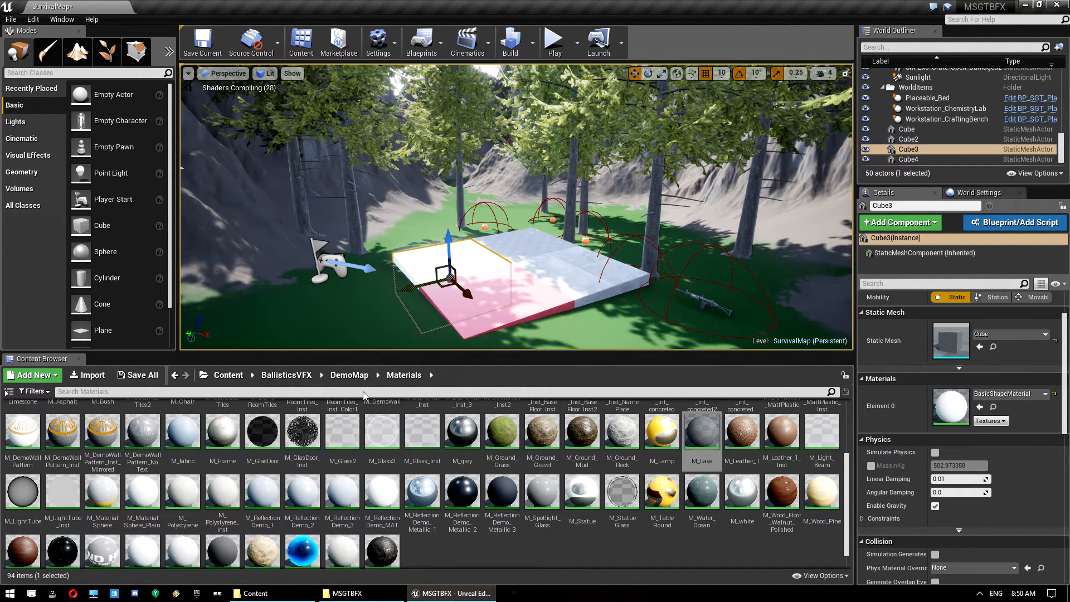
pyautogui.scroll(-3)
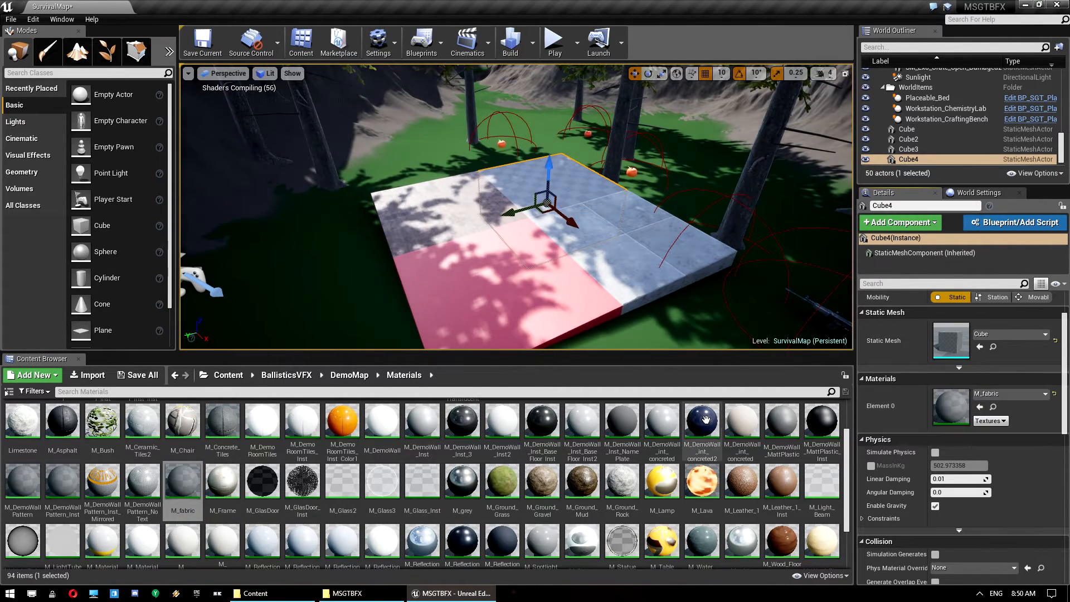
pyautogui.click(701, 486)
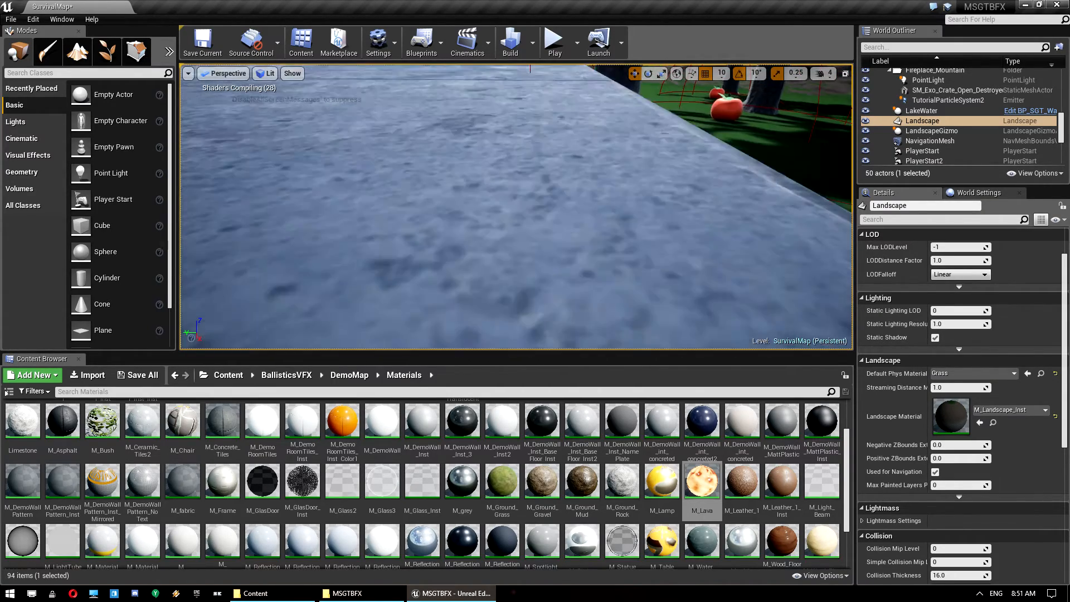
pyautogui.click(926, 123)
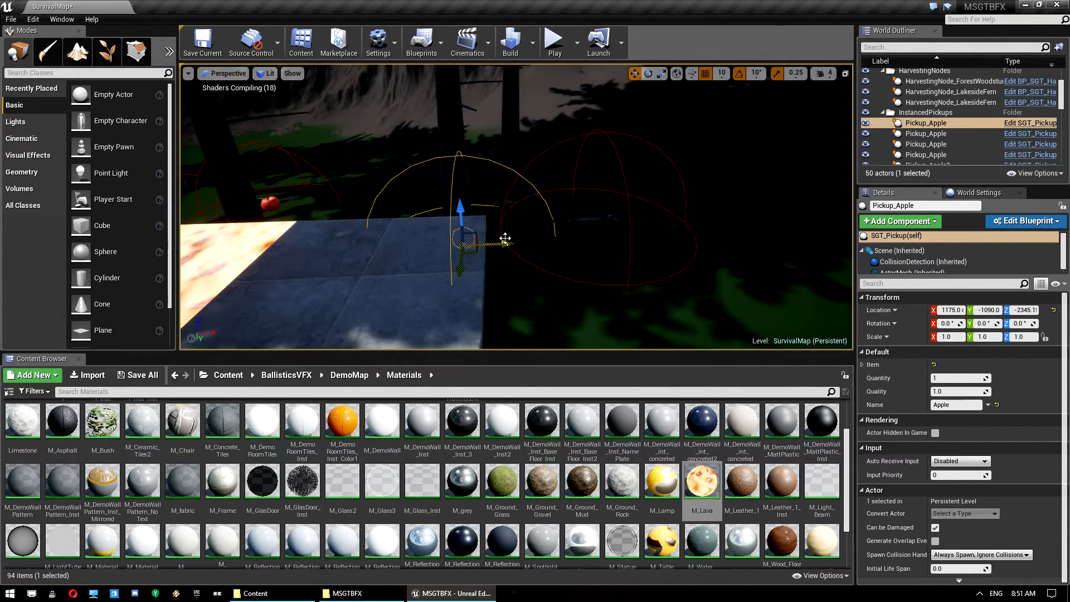
# Move the Pickup_Apple beside the cube platform and launch the map in play mode.
pyautogui.moveTo(475, 239); pyautogui.dragTo(540, 235)
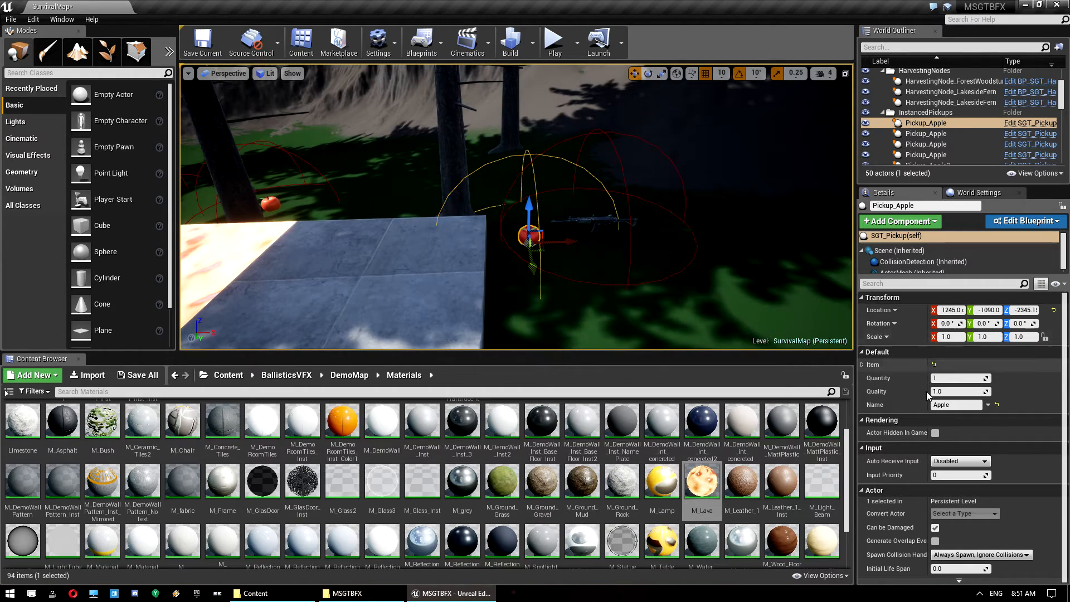
pyautogui.click(866, 363)
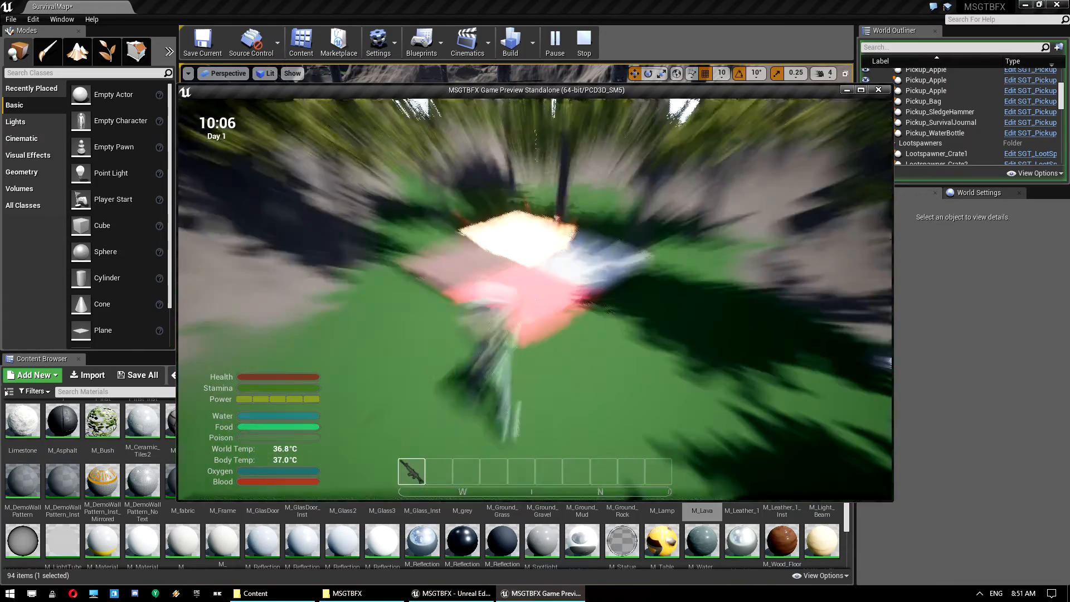
# Stop the preview, set both MG Rounds pickups to Quantity 25, relaunch play and close the inventory screen.
pyautogui.click(583, 42)
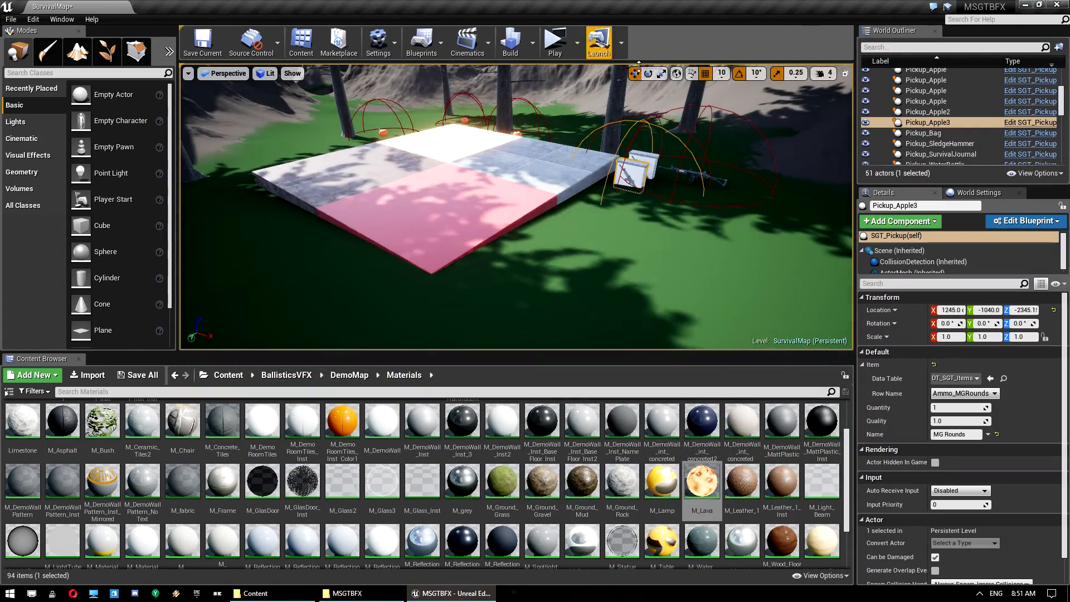
pyautogui.click(926, 100)
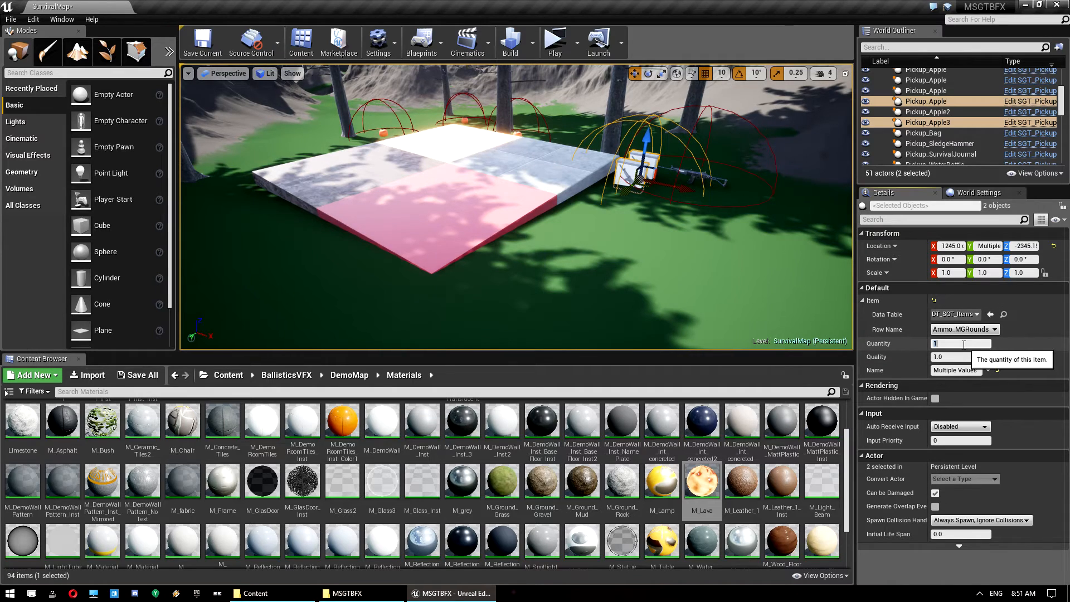
pyautogui.write('25')
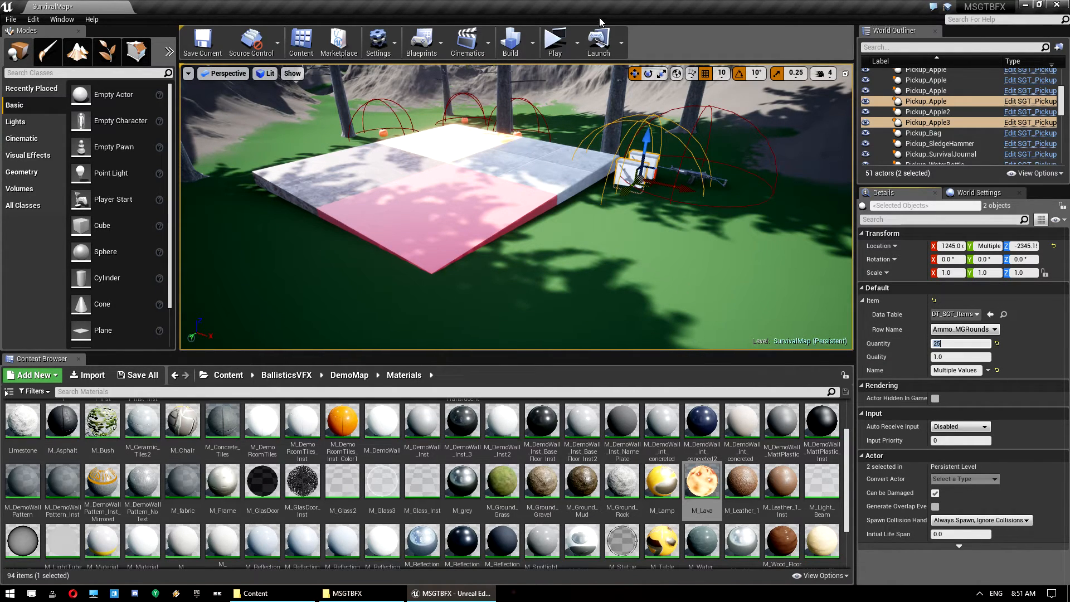
pyautogui.click(554, 38)
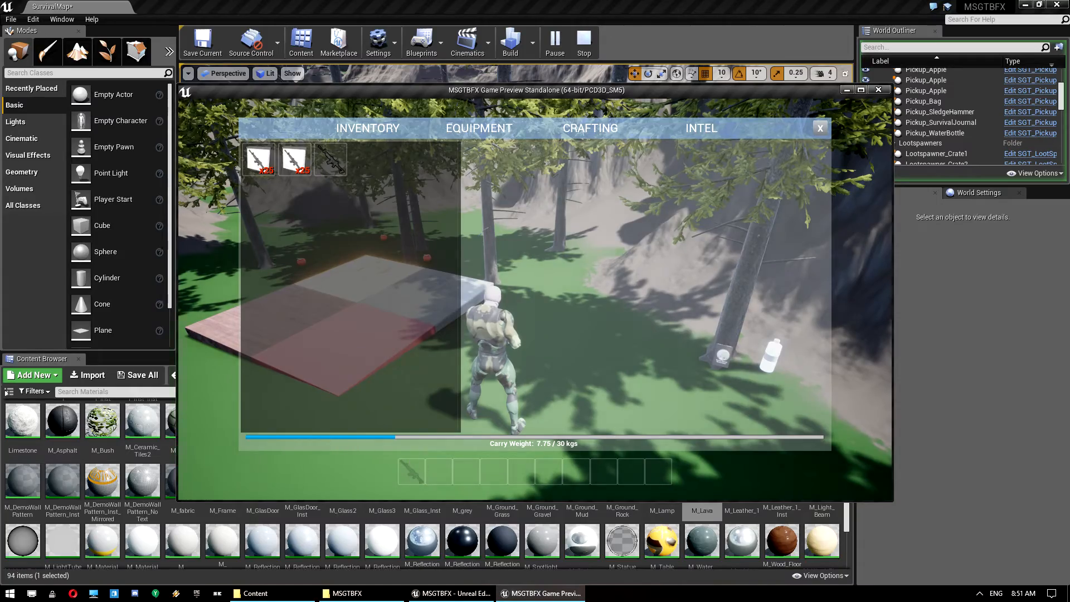
pyautogui.click(820, 127)
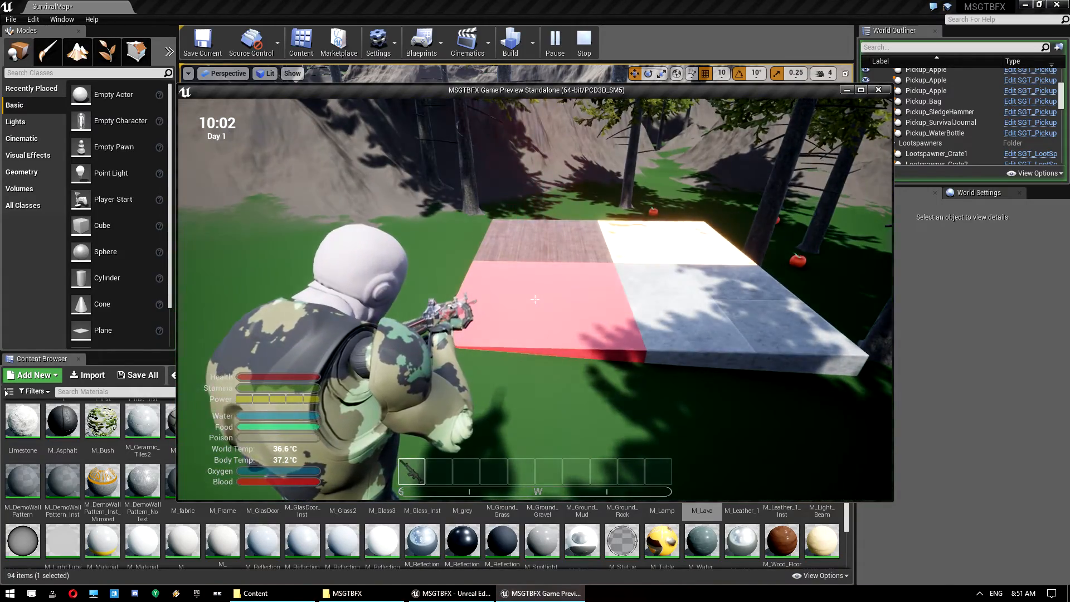